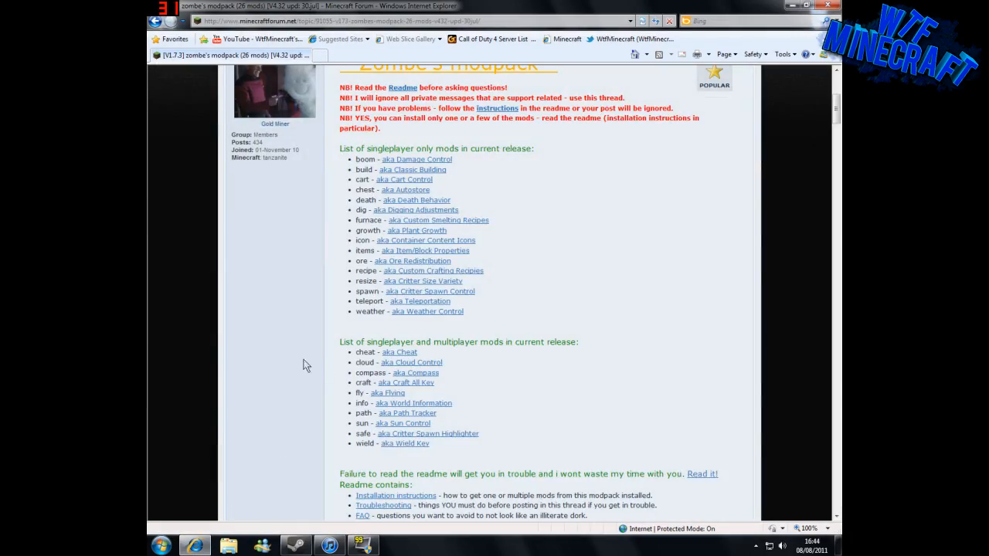
Scroll the Zombe's modpack thread until the 'Current v4.32: Download link' line shows.
scroll(down, 3)
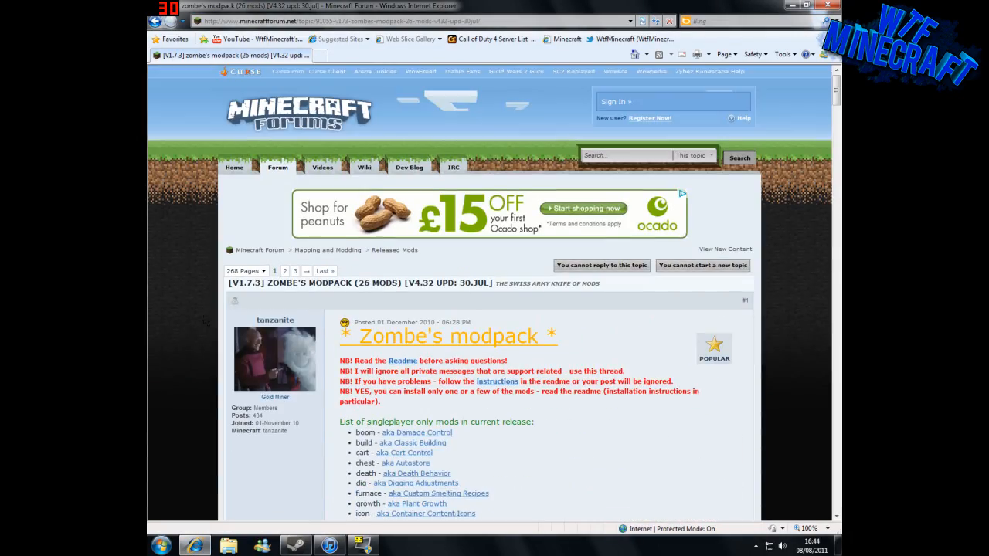
scroll(down, 3)
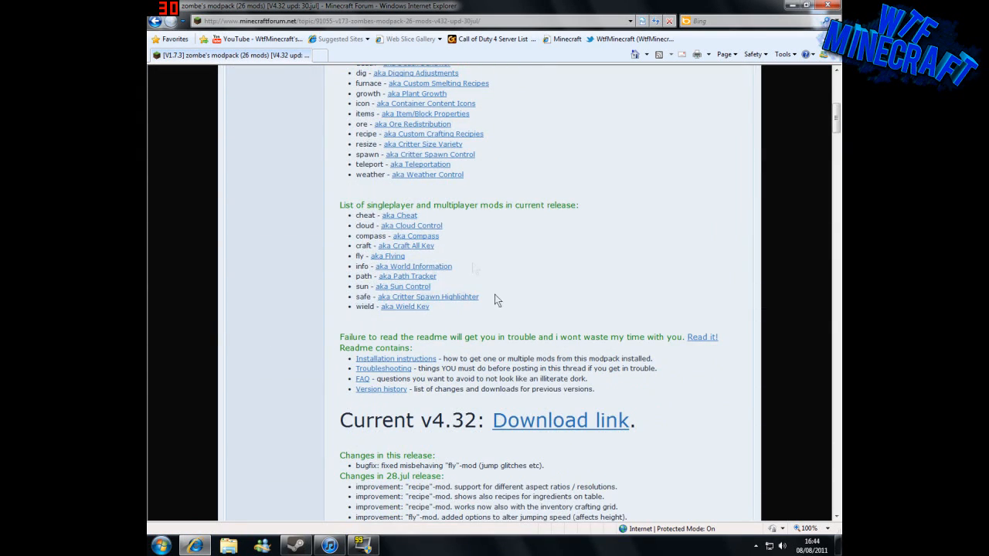
scroll(up, 3)
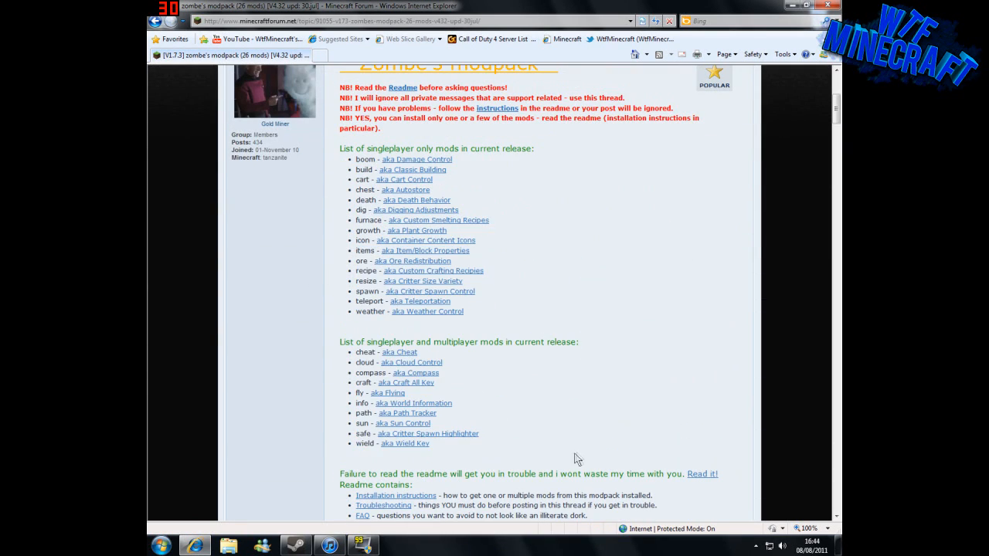
mouse_move(433, 398)
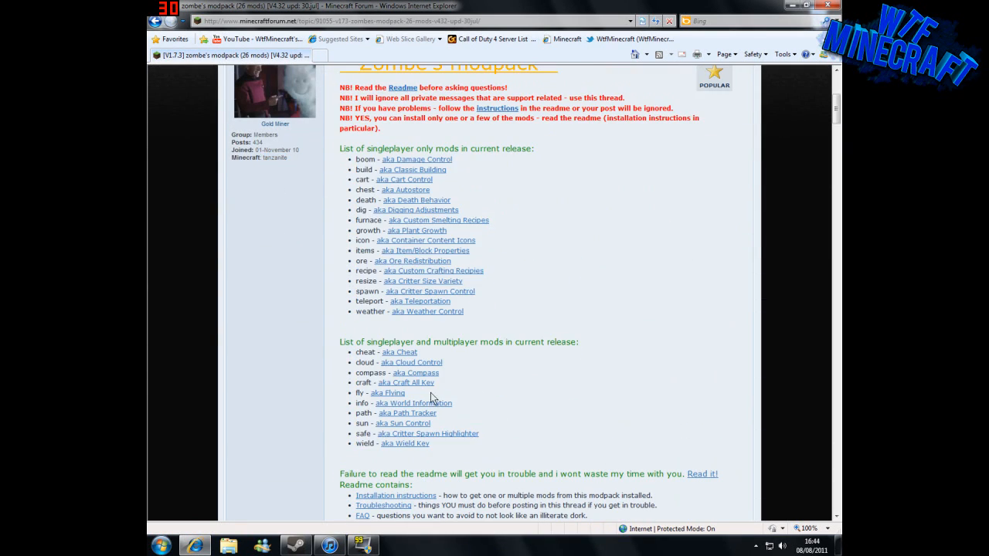
scroll(up, 3)
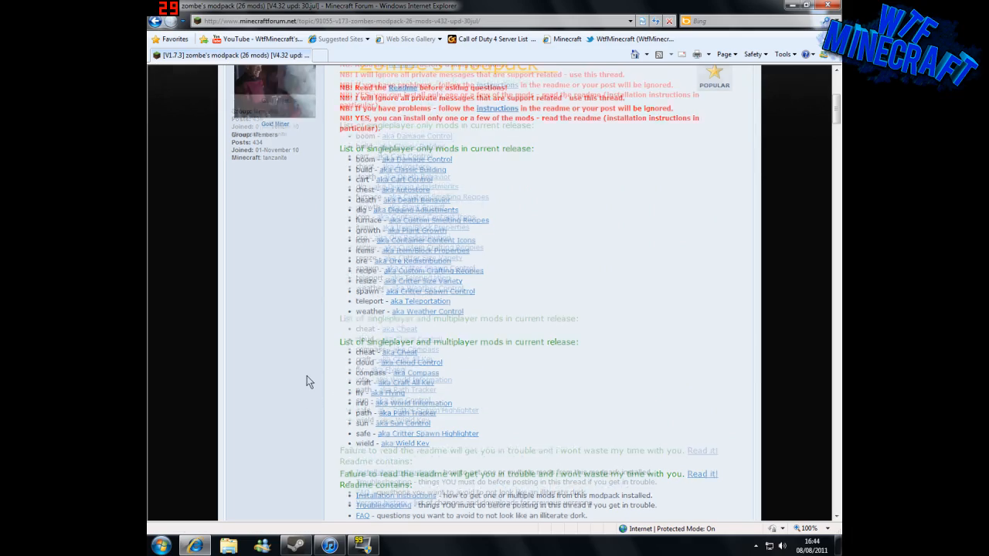
scroll(down, 3)
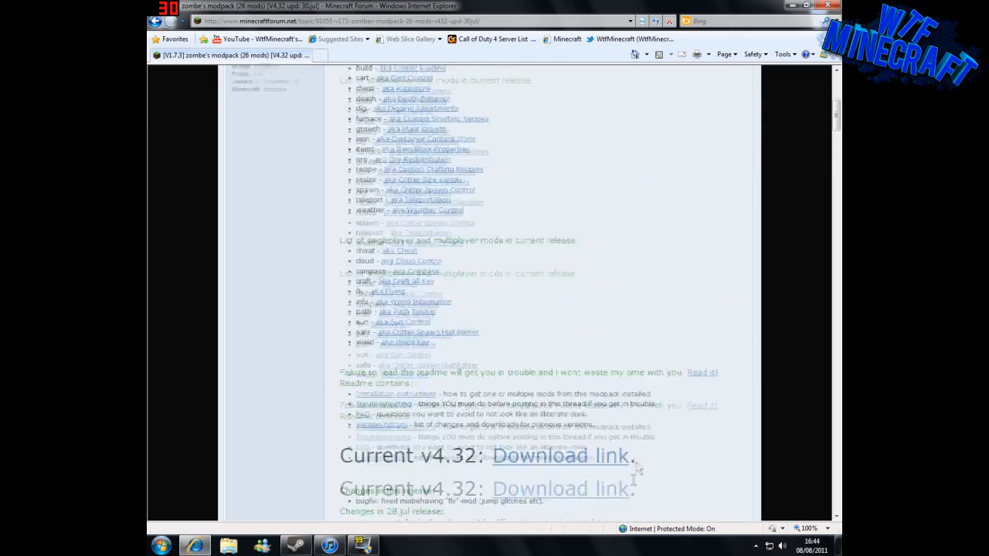
scroll(up, 3)
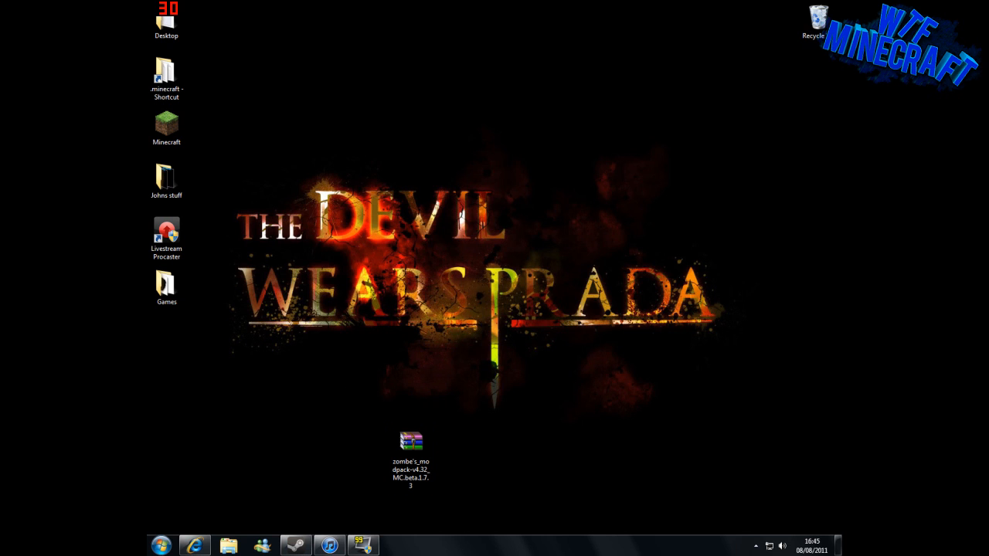
Open the zombe's modpack zip, dismiss the license nag, and enter its classes folder.
double_click(411, 441)
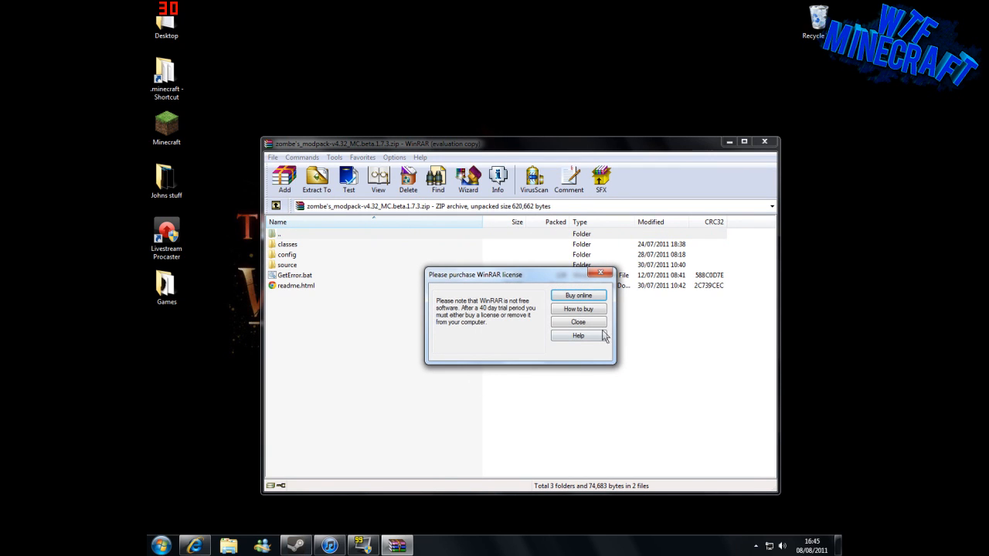
click(577, 321)
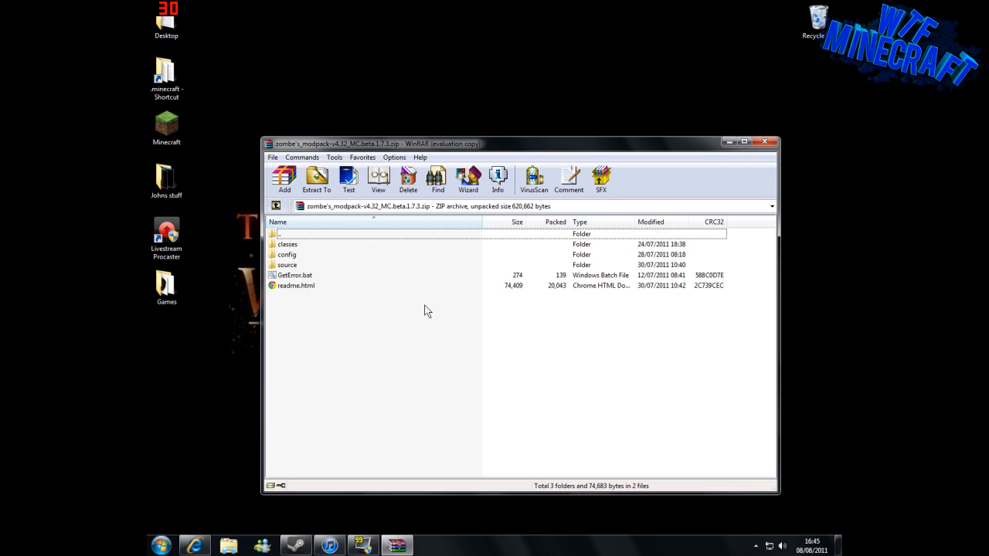
mouse_move(423, 310)
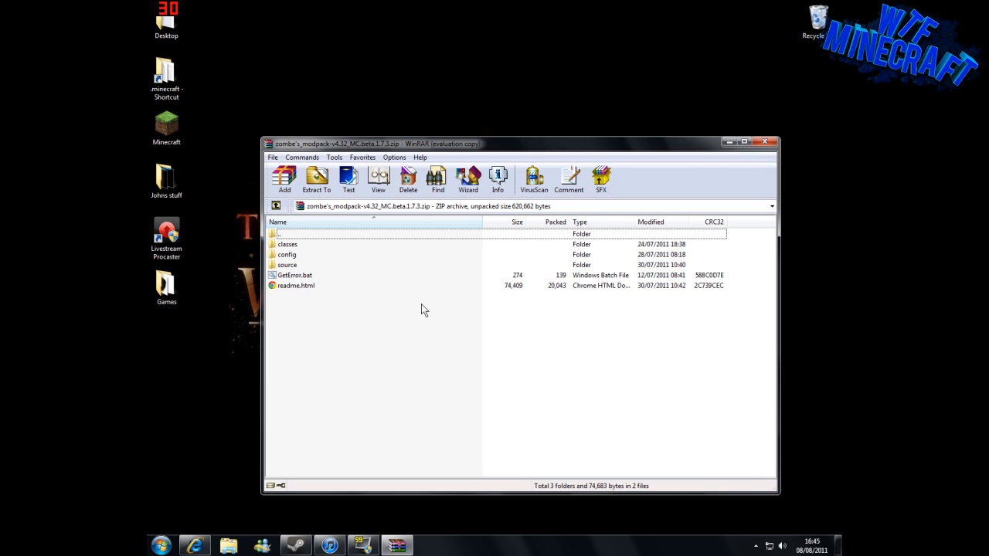
mouse_move(452, 310)
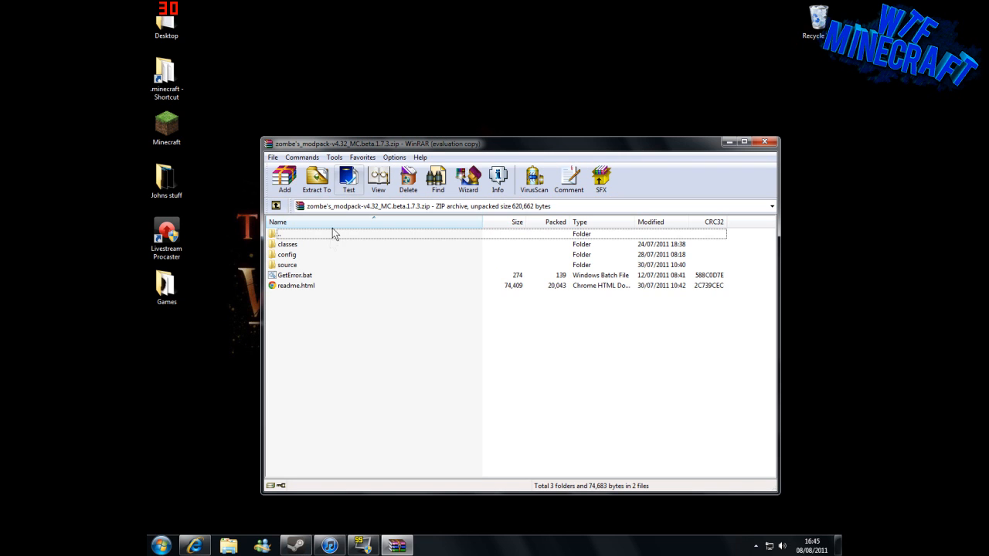
double_click(287, 244)
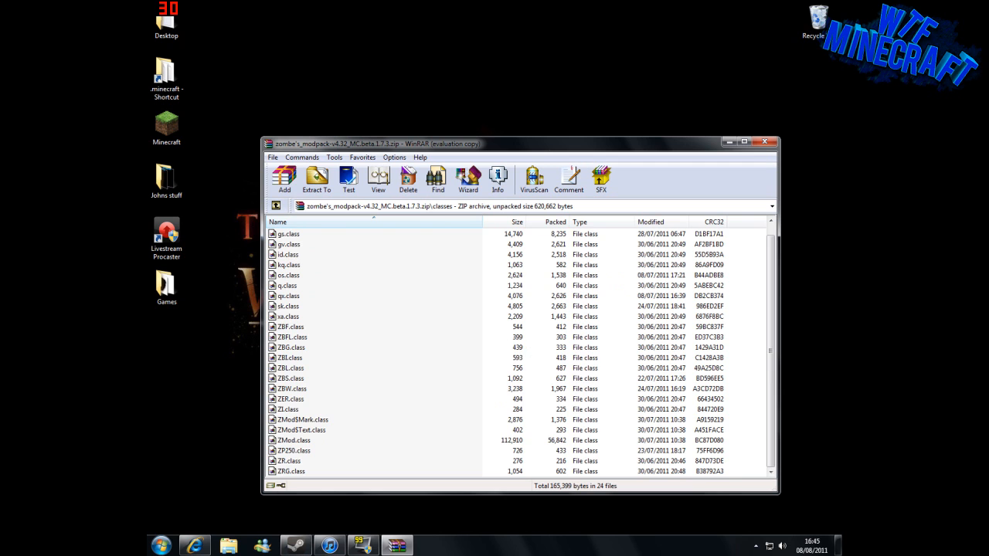
mouse_move(469, 155)
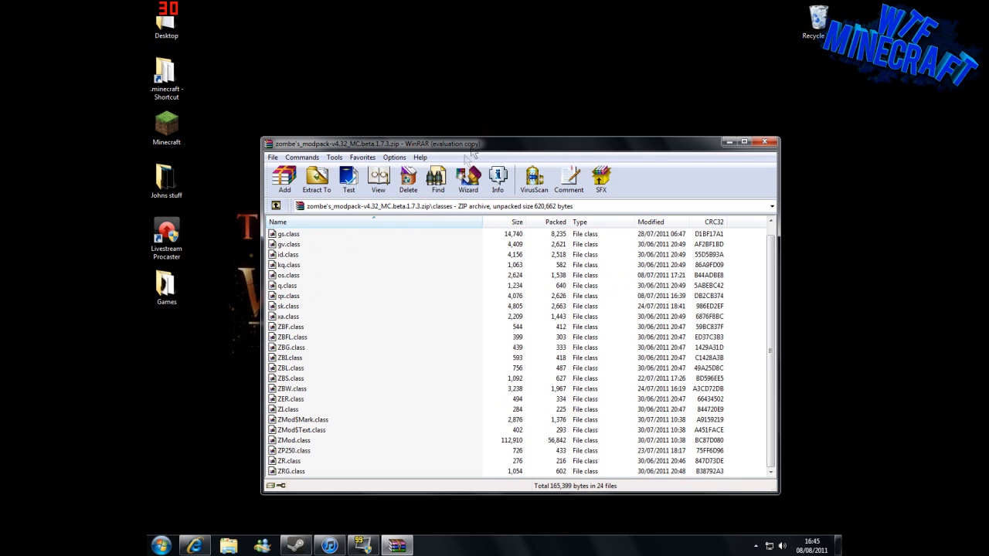
mouse_move(728, 143)
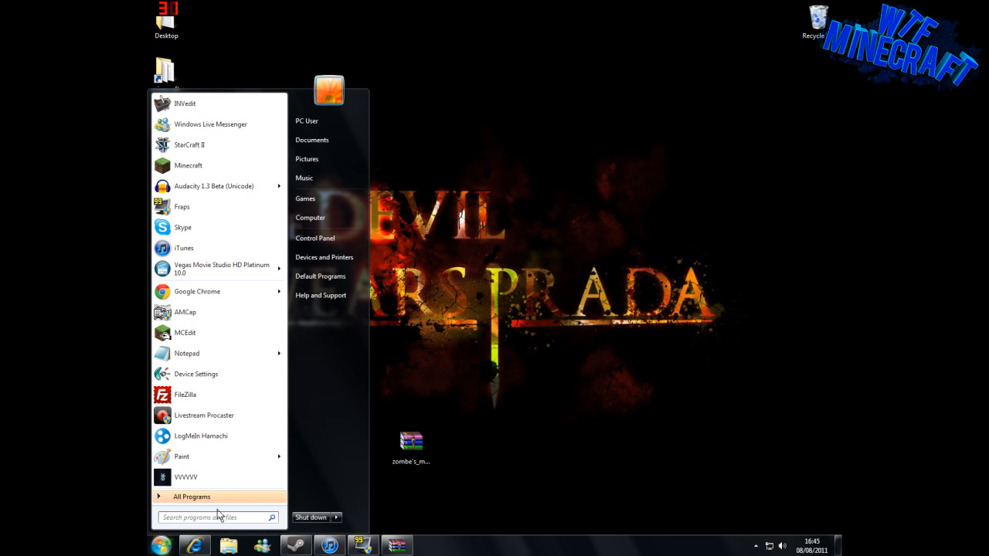
Launch Run from the Start Menu search and open appdata.
click(217, 517)
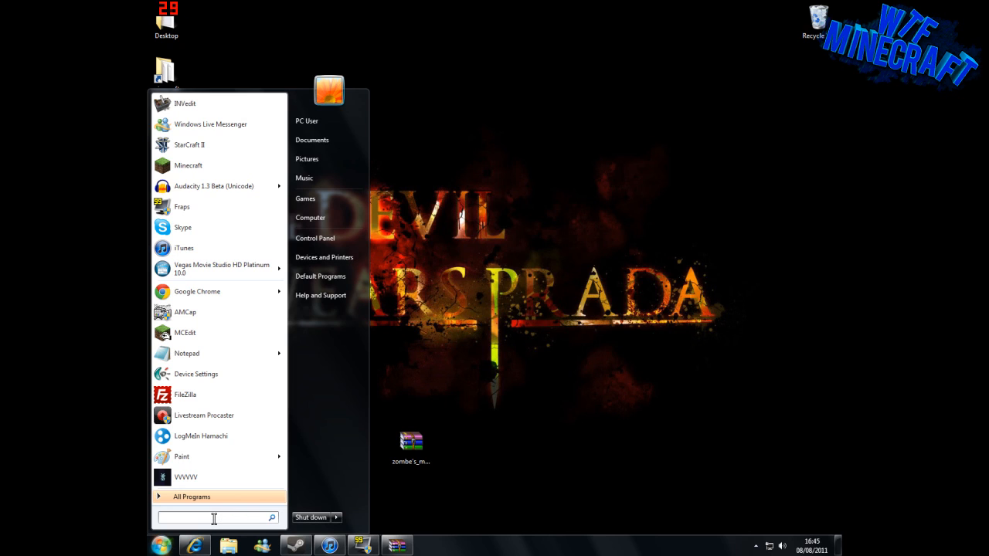
mouse_move(203, 516)
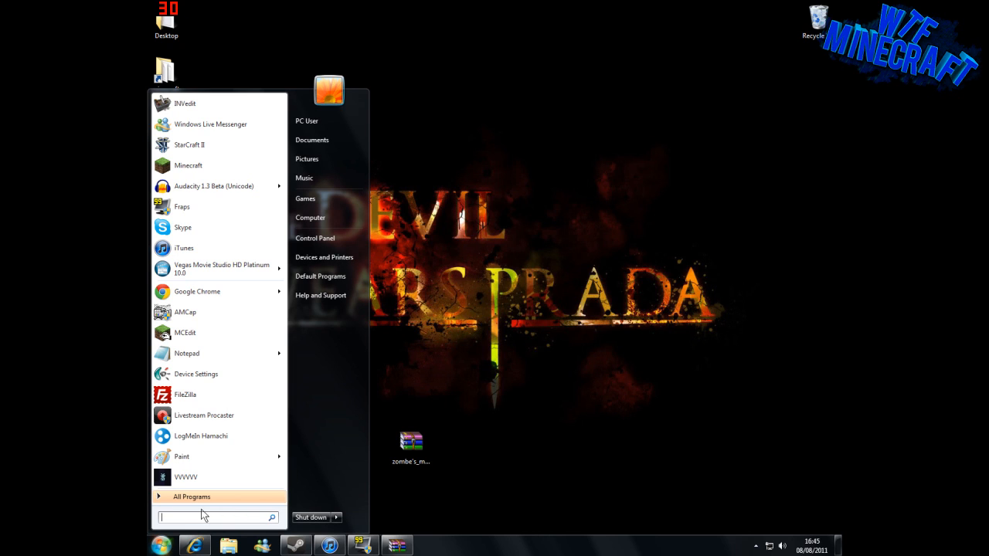
text(run)
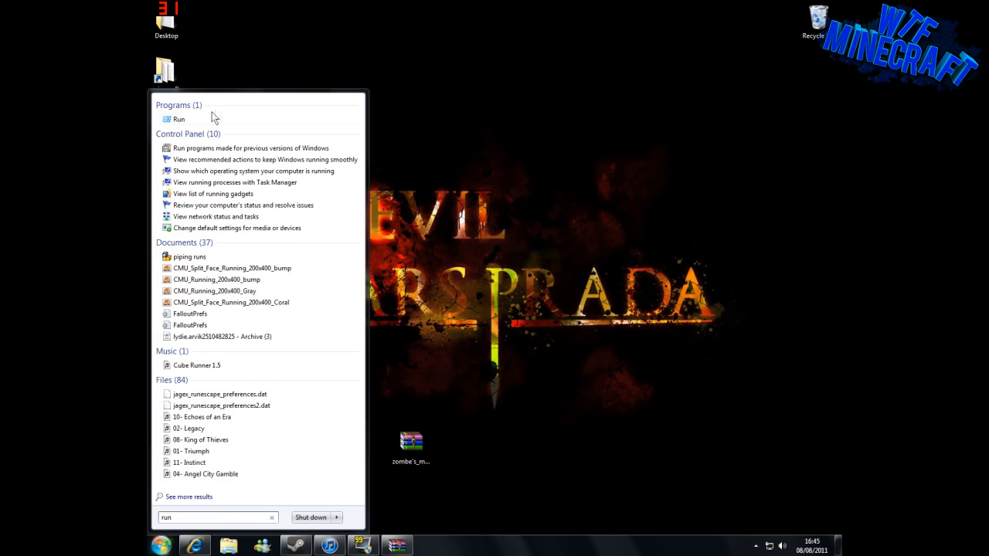
click(179, 119)
text(appdata)
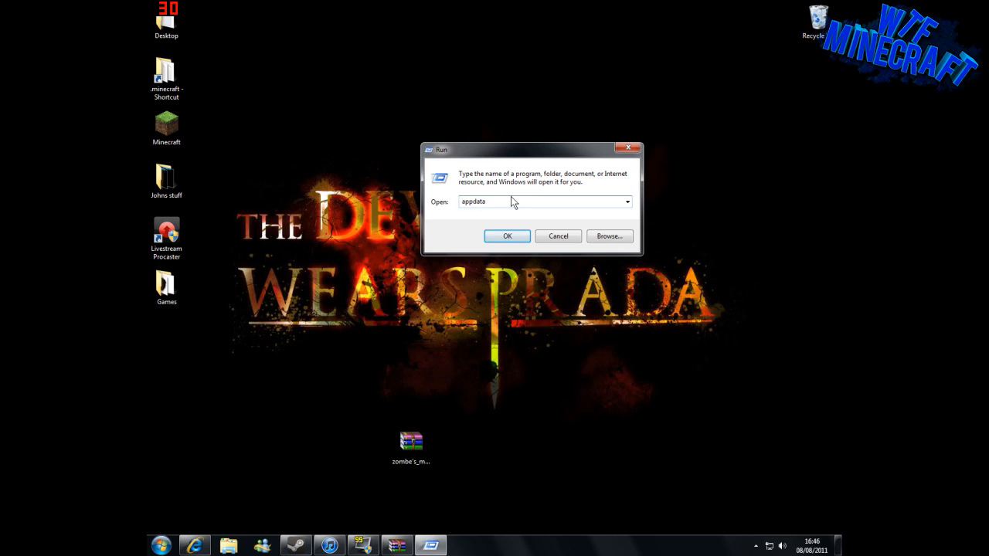
triple_click(544, 202)
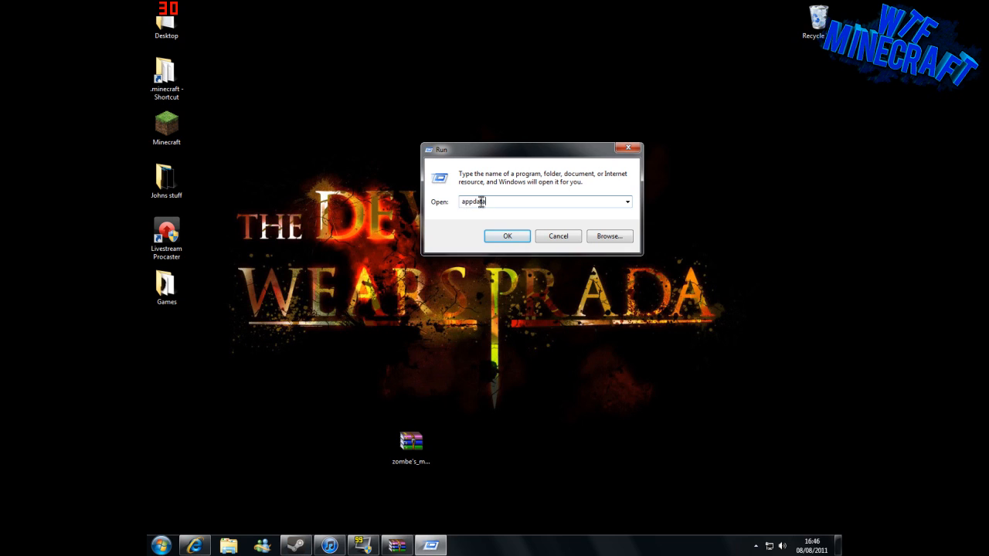
click(507, 236)
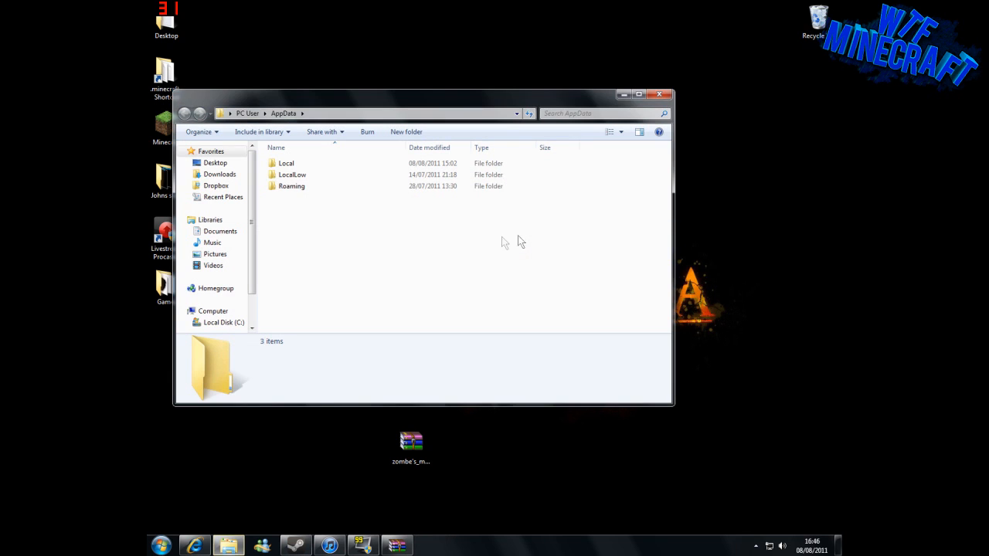
Browse to AppData\Roaming\.minecraft\bin.
double_click(291, 186)
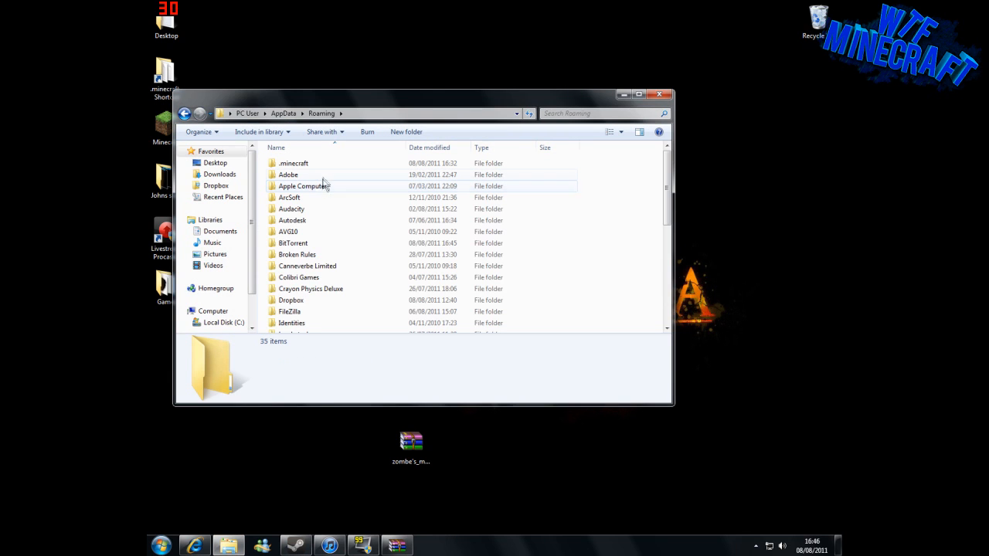
double_click(294, 164)
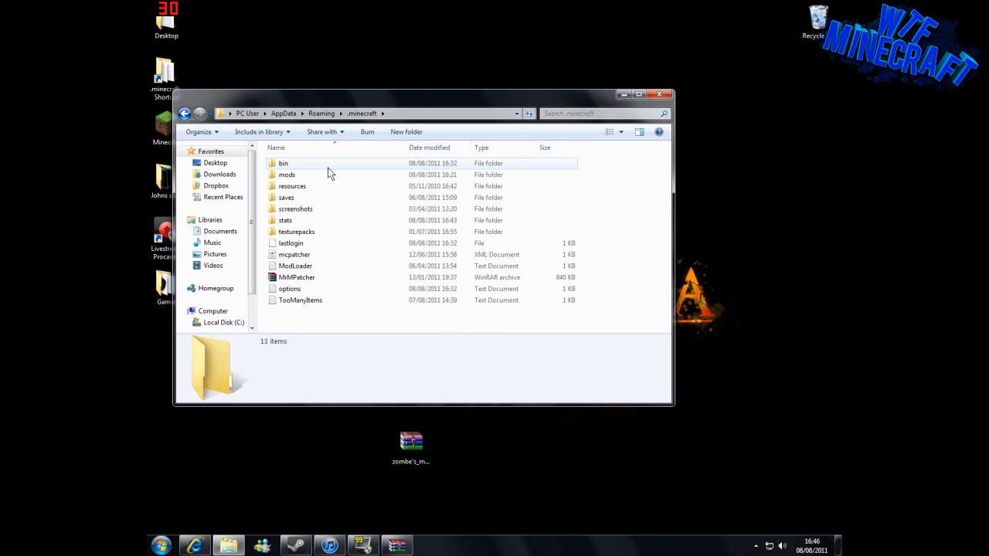
mouse_move(312, 225)
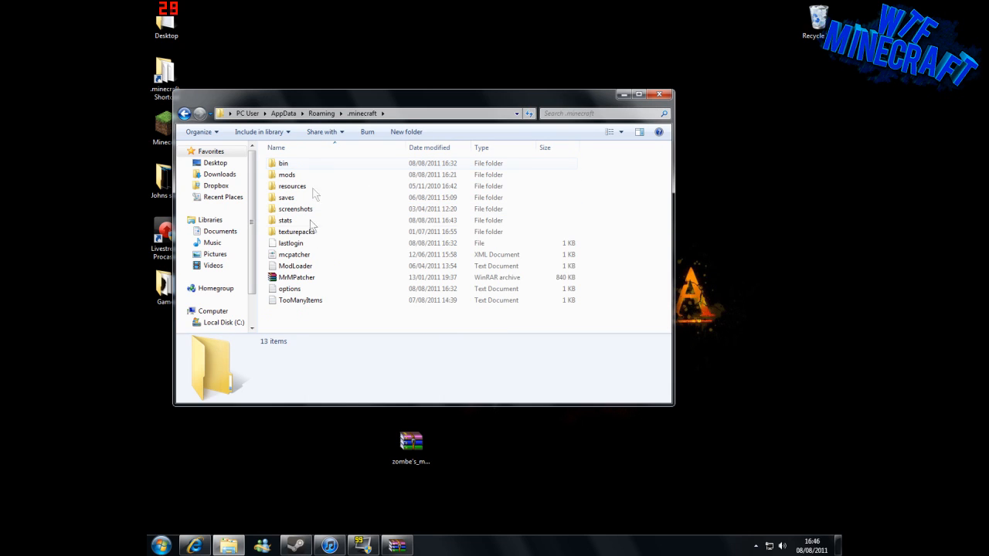
mouse_move(308, 224)
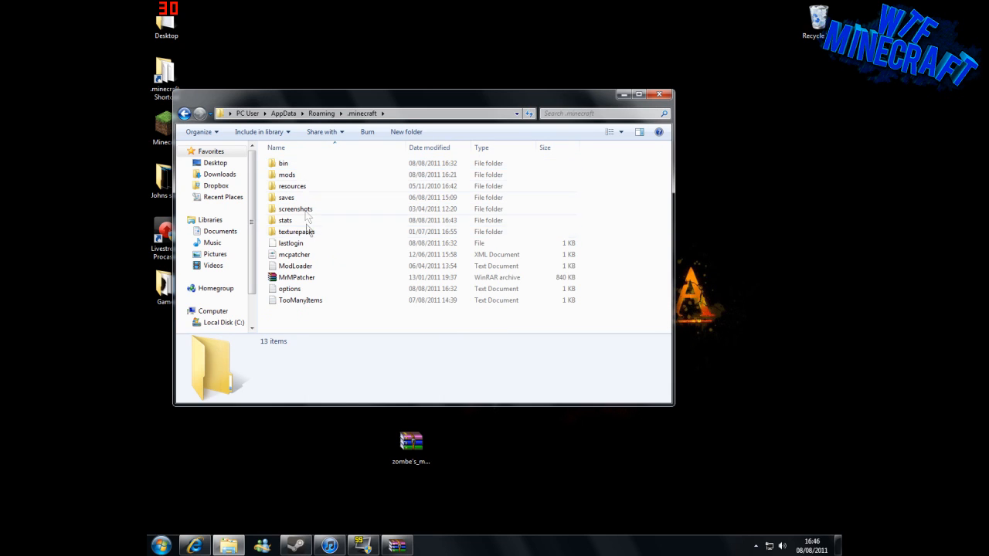
mouse_move(323, 255)
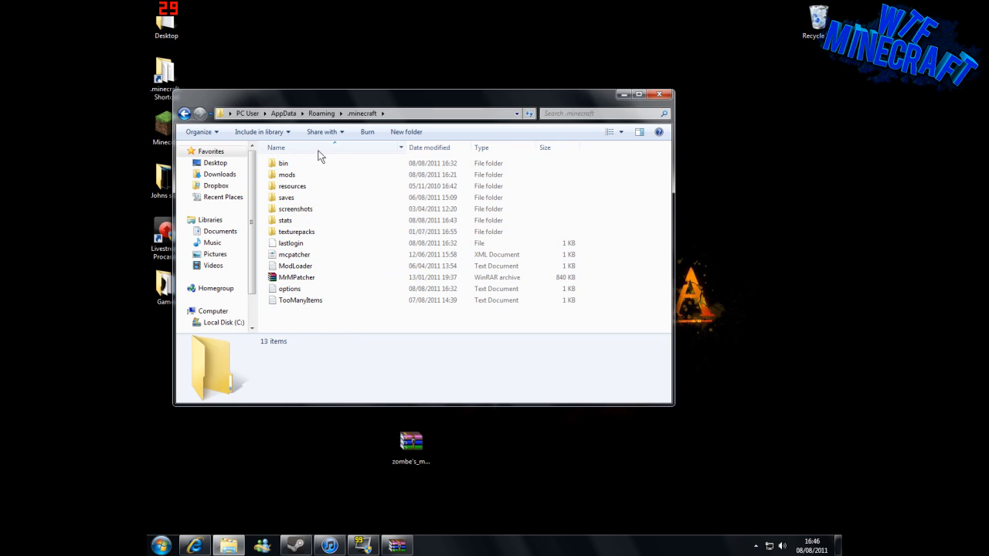
double_click(283, 163)
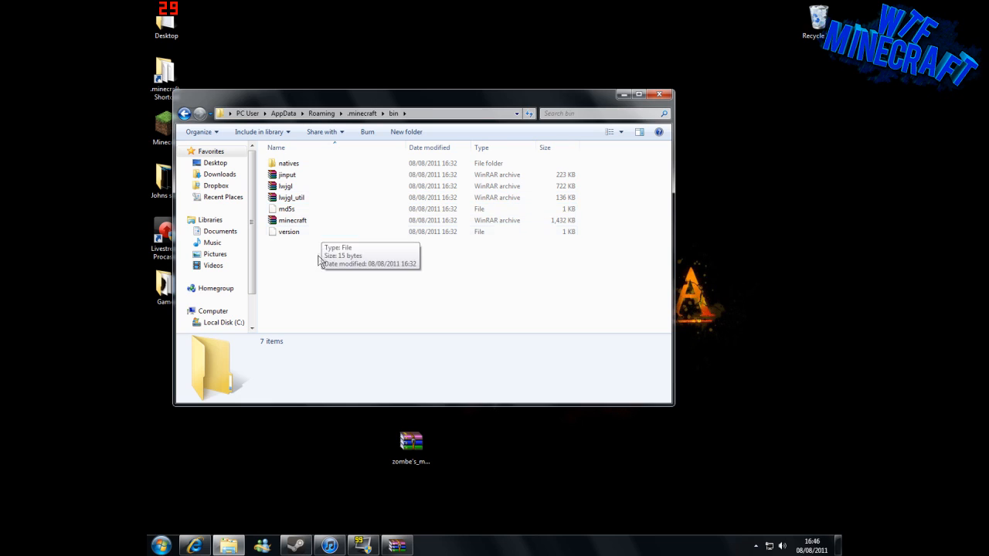
mouse_move(328, 224)
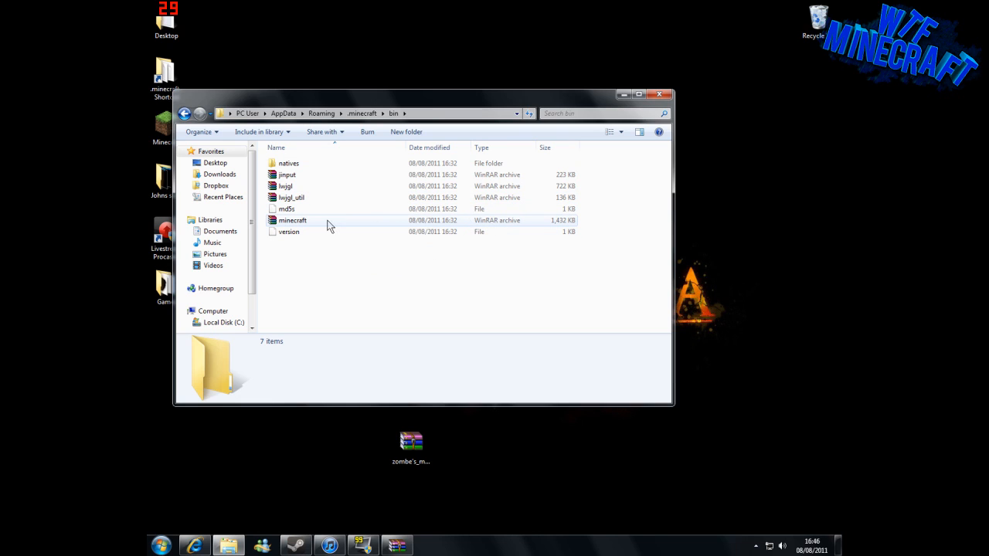
Open the minecraft archive with WinRAR archiver via Open with.
click(292, 220)
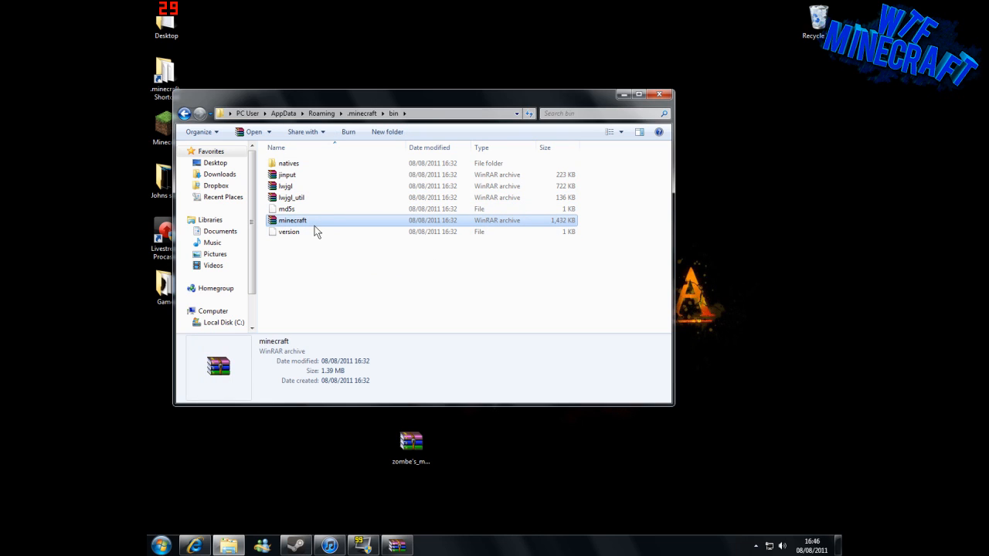
right_click(292, 221)
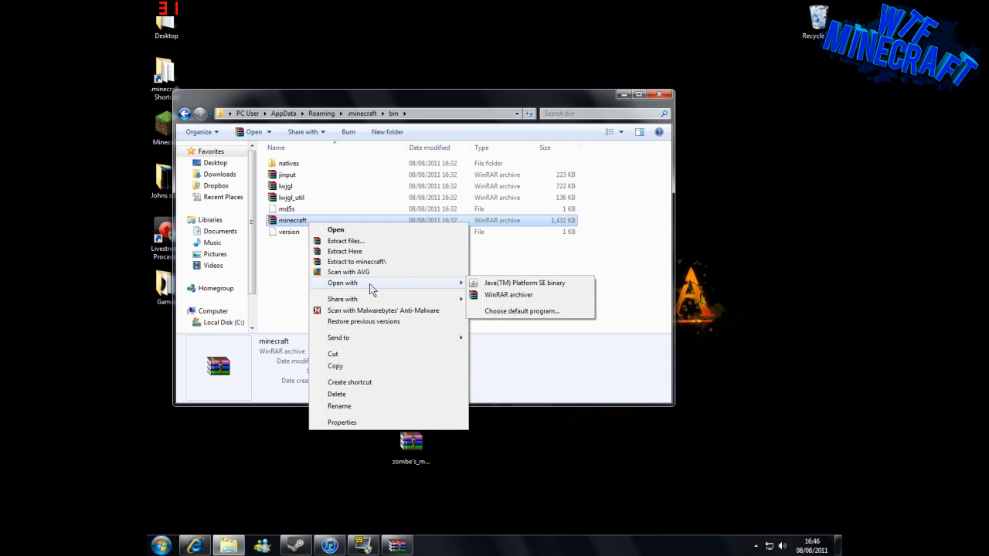
click(501, 300)
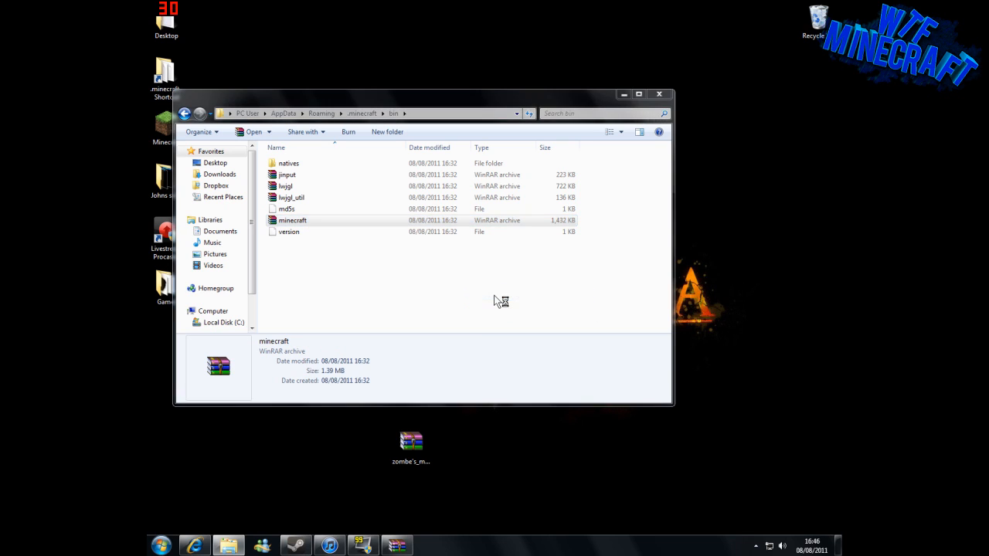
Dismiss the license nag and delete the META-INF folder from minecraft.jar, confirming Yes.
double_click(292, 220)
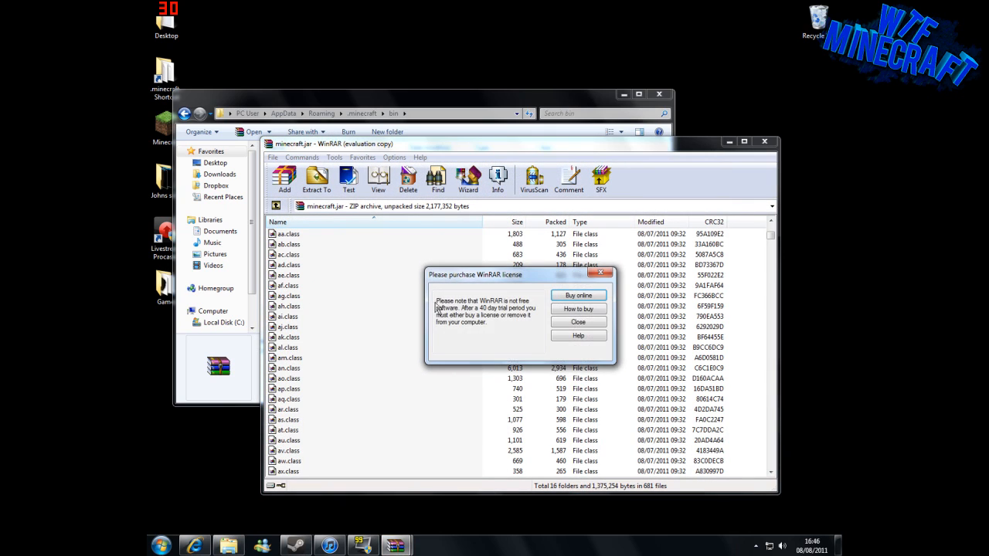
click(578, 322)
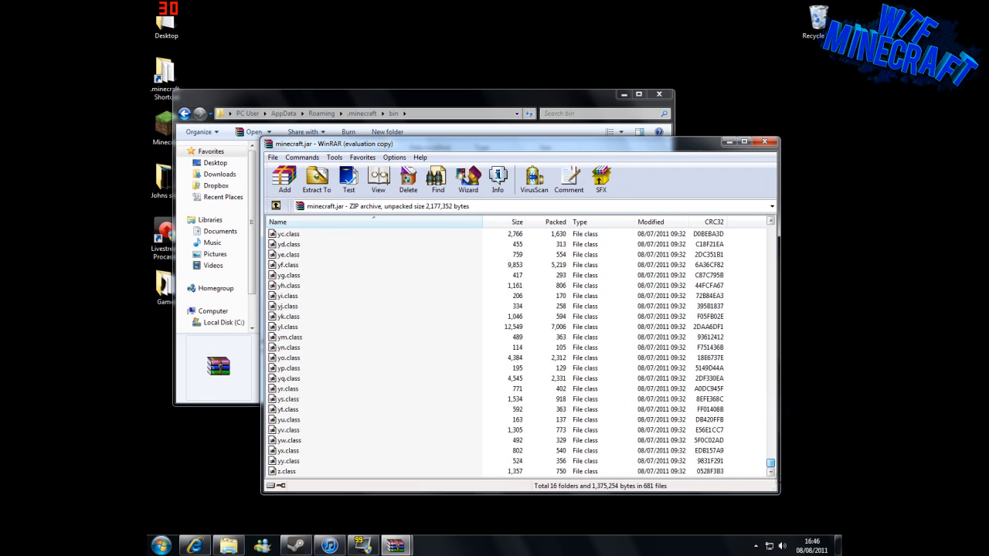
scroll(up, 3)
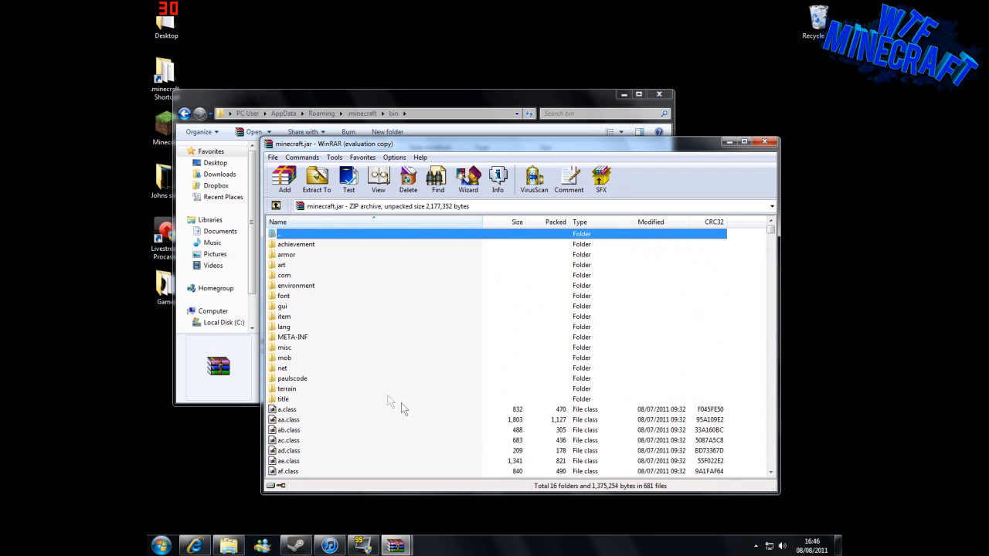
click(292, 337)
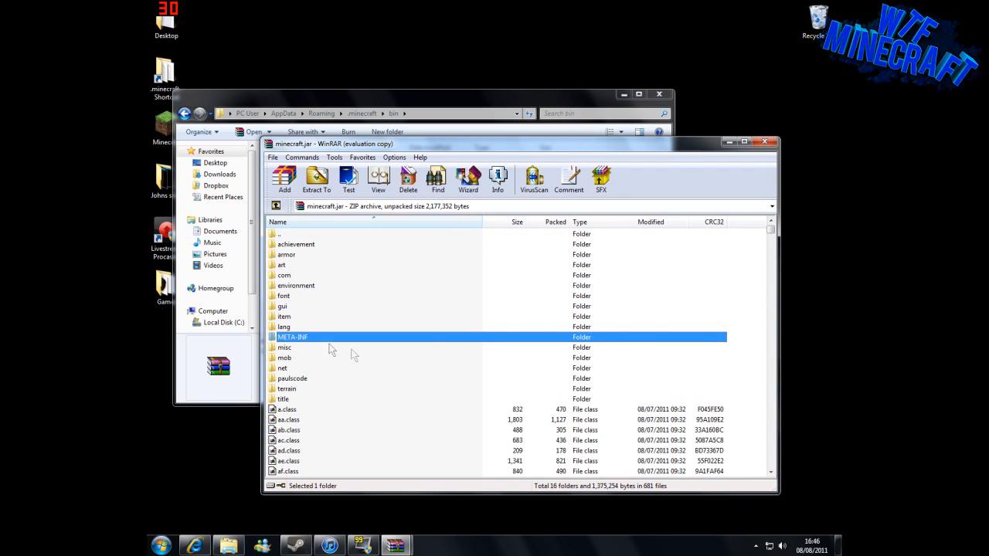
mouse_move(348, 368)
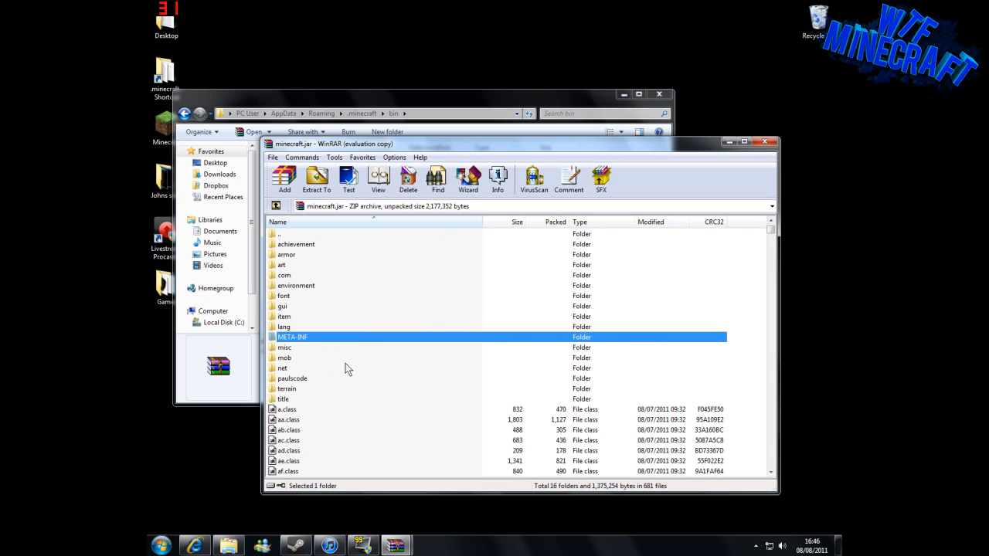
click(408, 179)
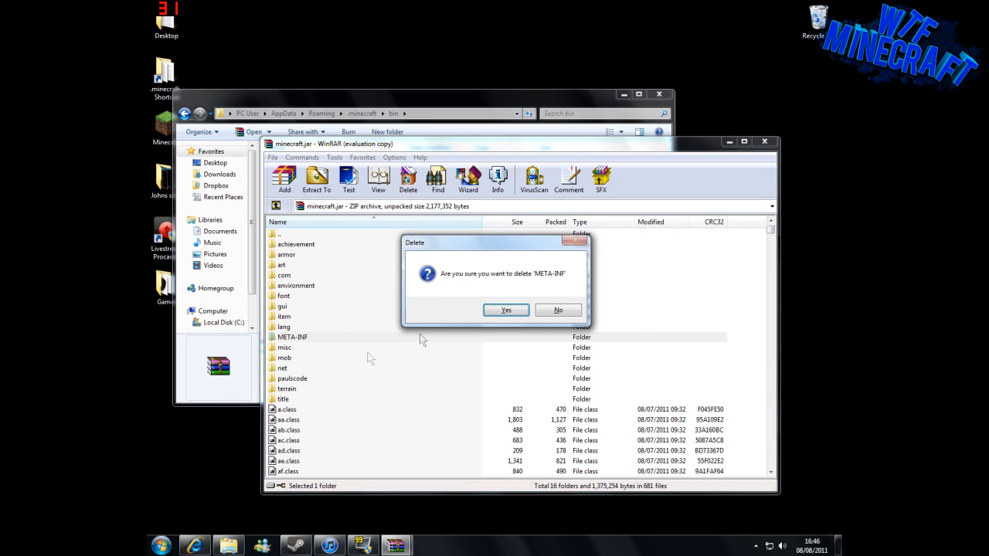
click(505, 310)
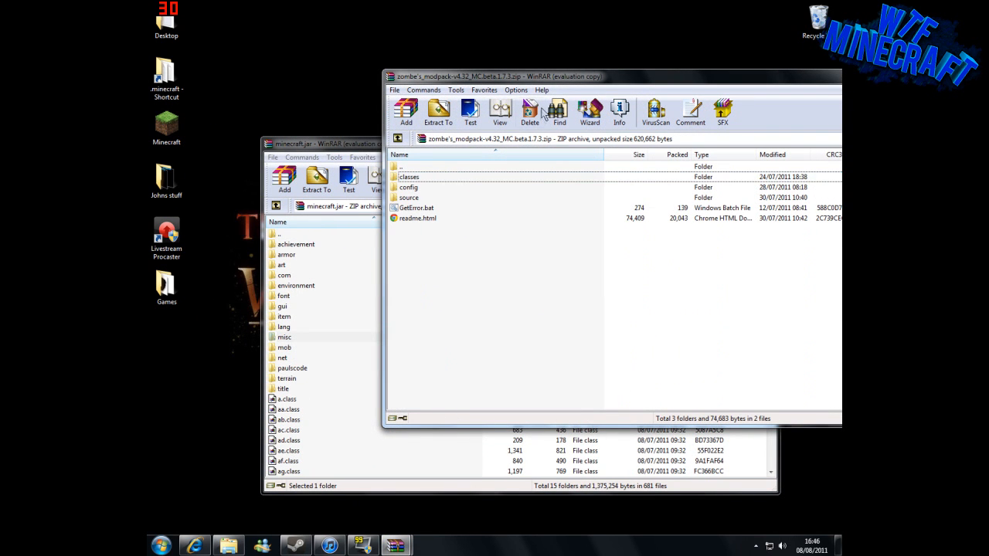
Open the modpack zip's classes folder to copy its class files into minecraft.jar.
double_click(409, 177)
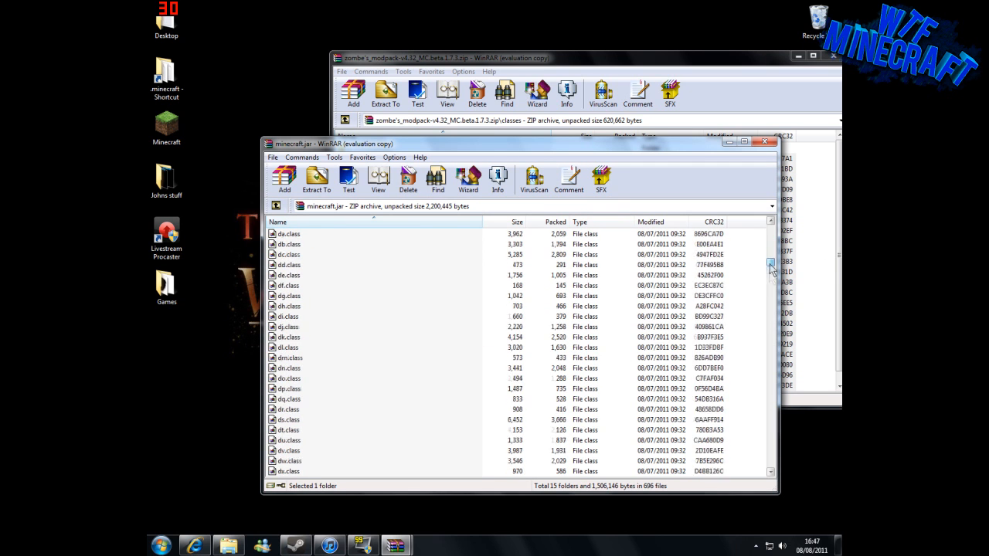
Close minecraft.jar, open the modpack's config folder, and return to the bin folder window.
scroll(up, 3)
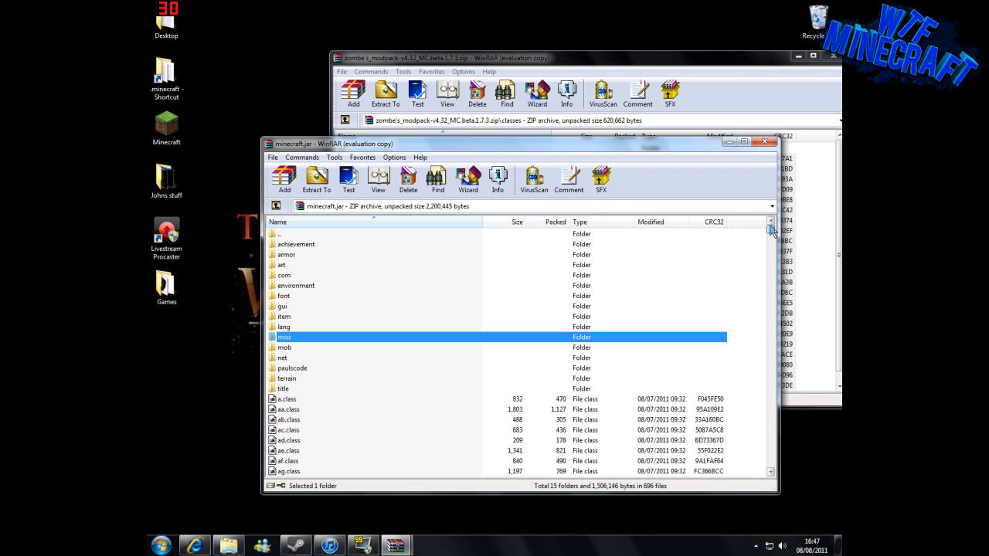
mouse_move(769, 143)
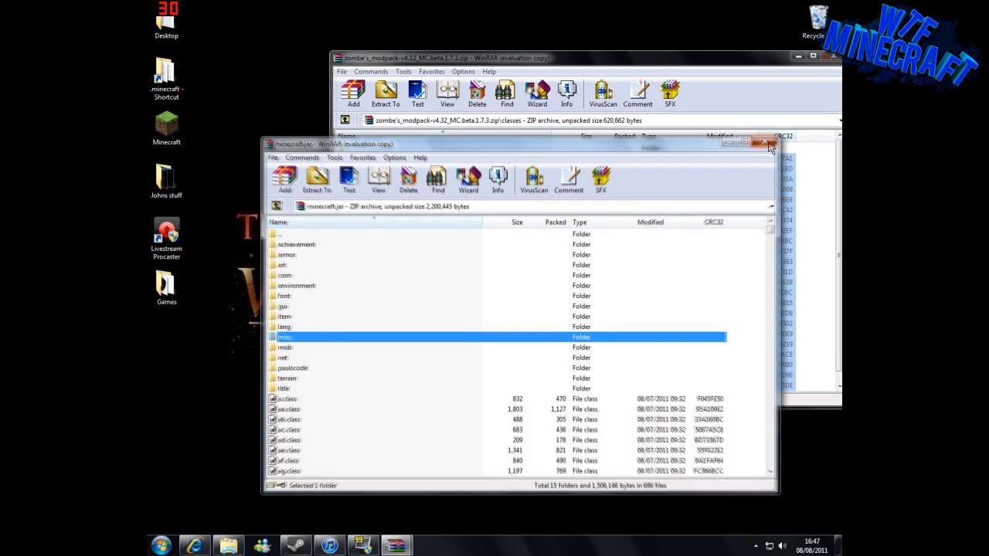
click(768, 143)
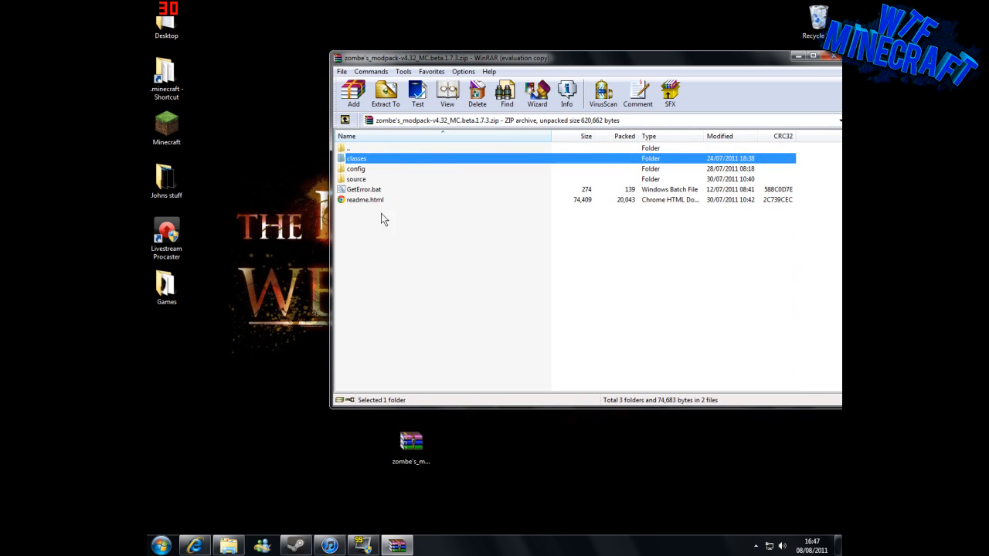
double_click(355, 169)
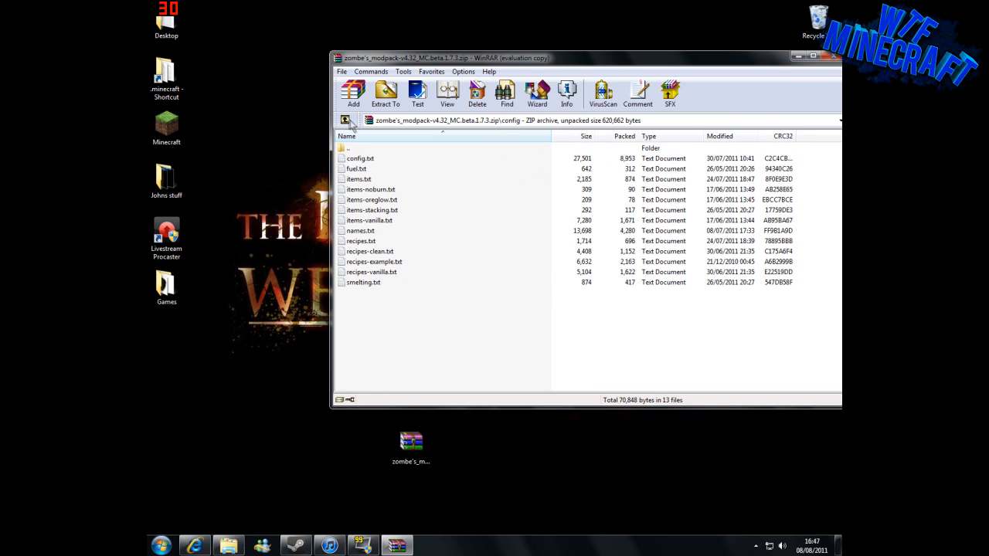
click(345, 120)
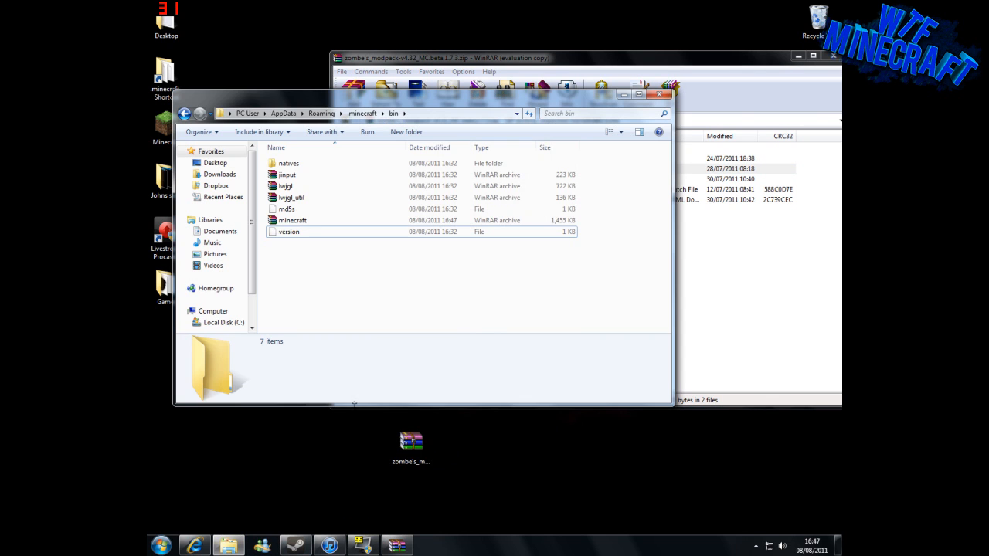
Go to .minecraft's mods folder and create a new folder named zombe.
click(363, 113)
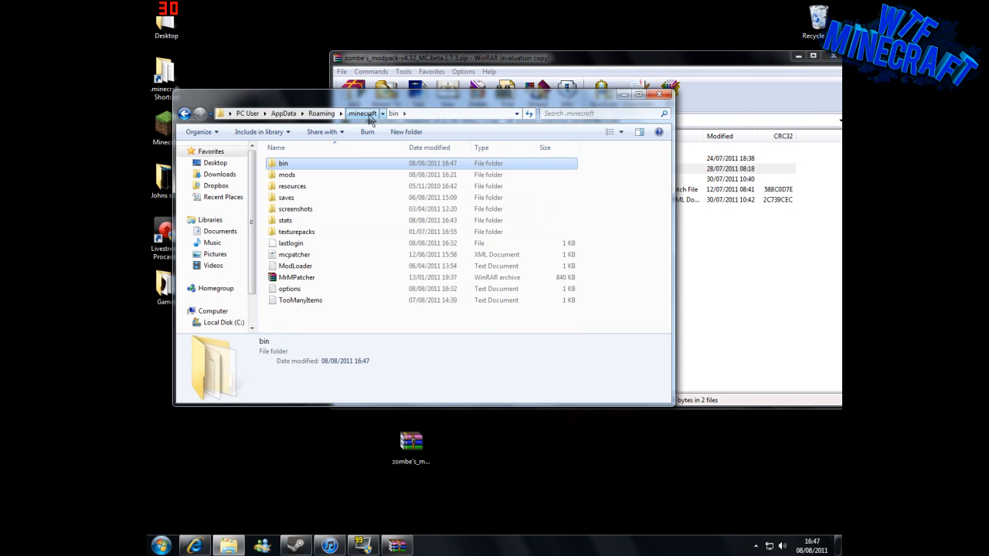
click(363, 114)
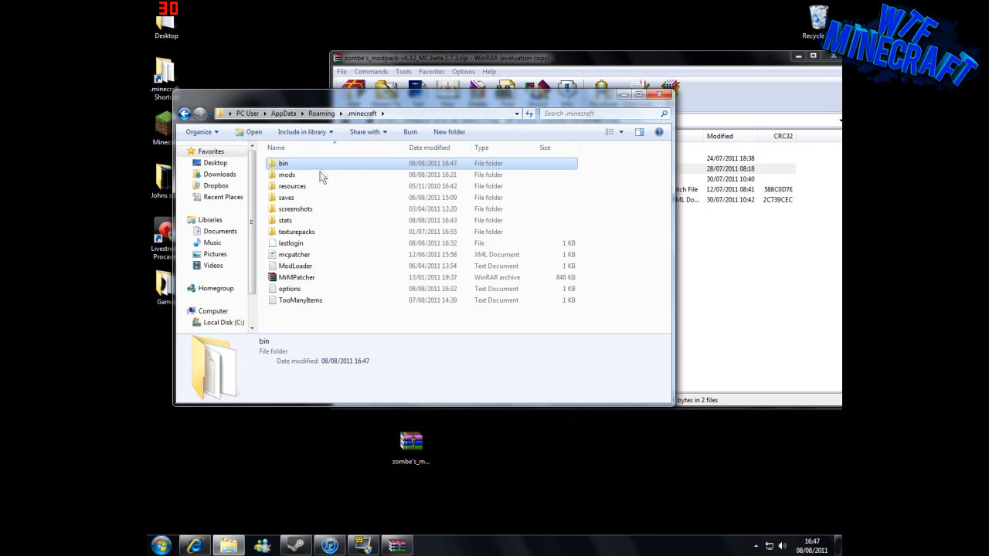
double_click(287, 174)
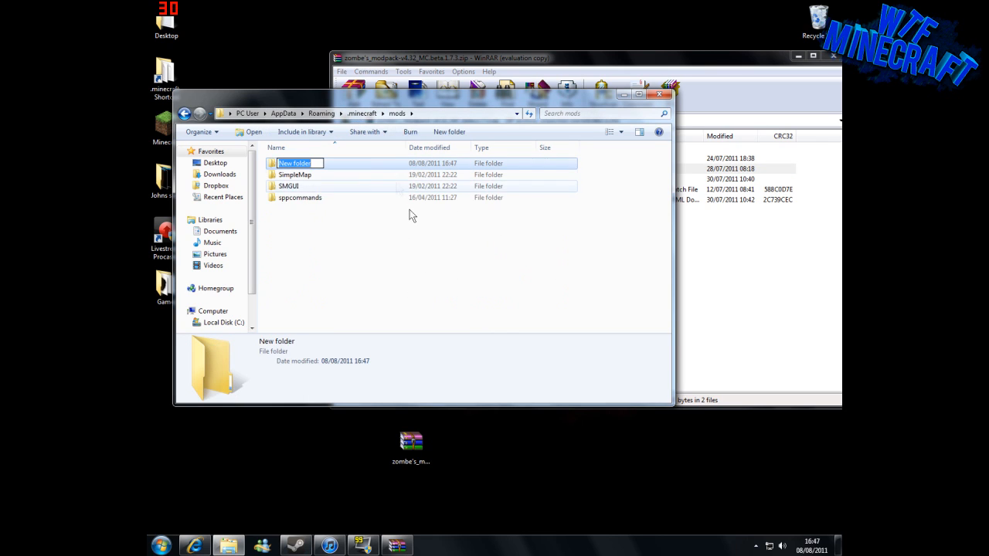
text(zombe)
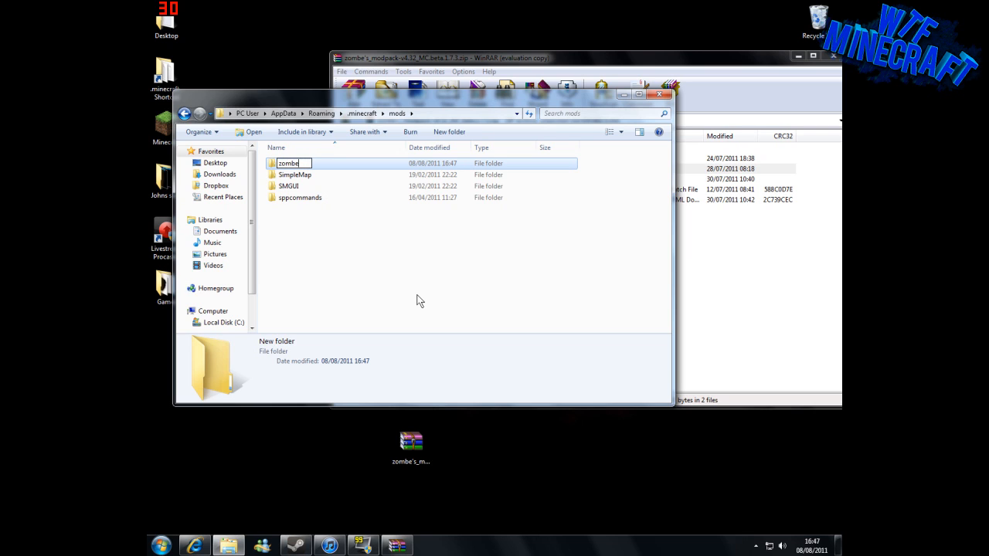
key(Return)
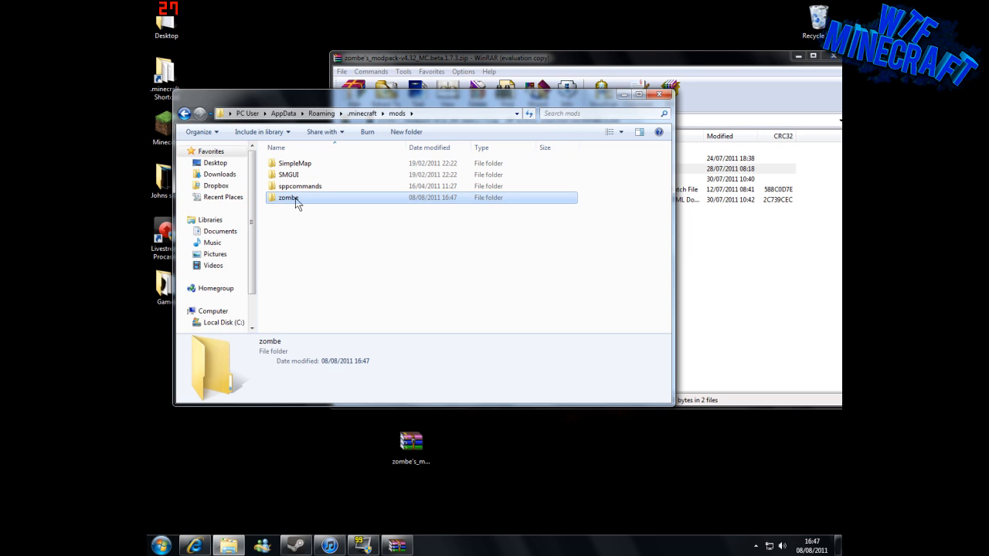
Copy the modpack's config text files into zombe and open config in Notepad.
click(309, 216)
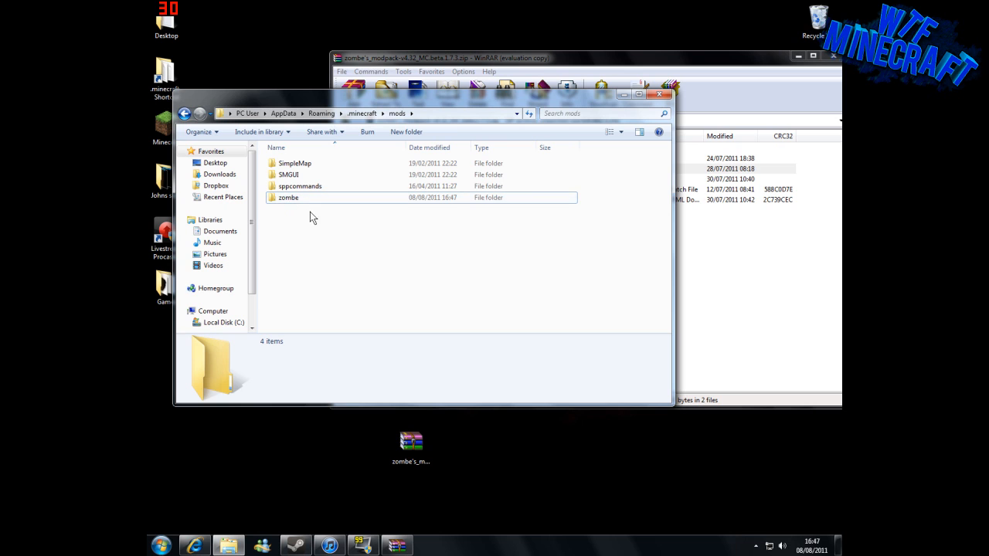
double_click(288, 197)
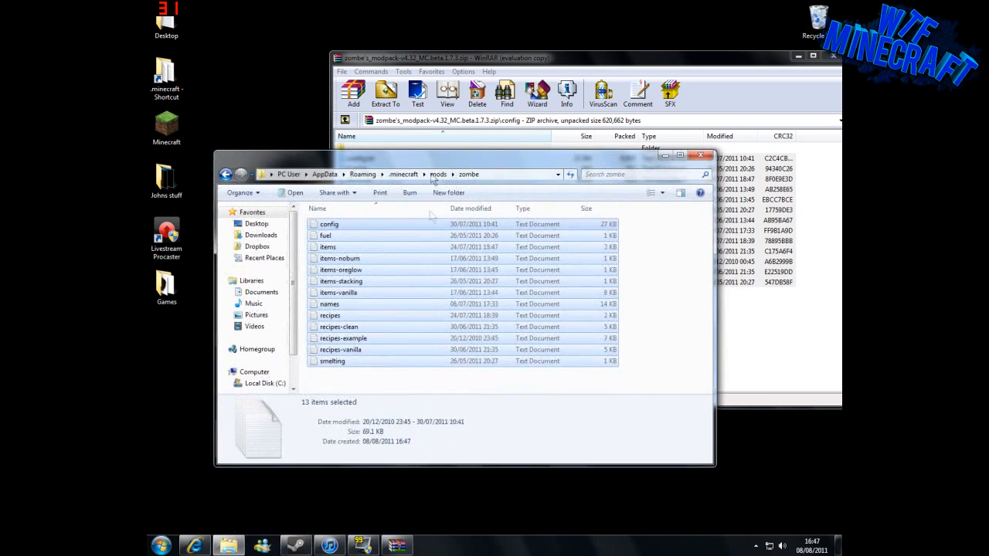
click(415, 232)
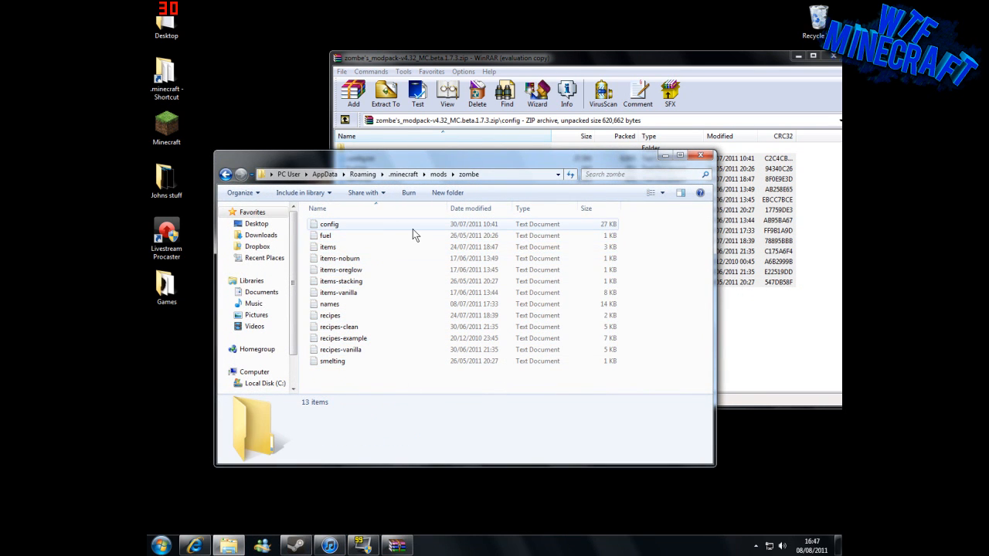
click(329, 224)
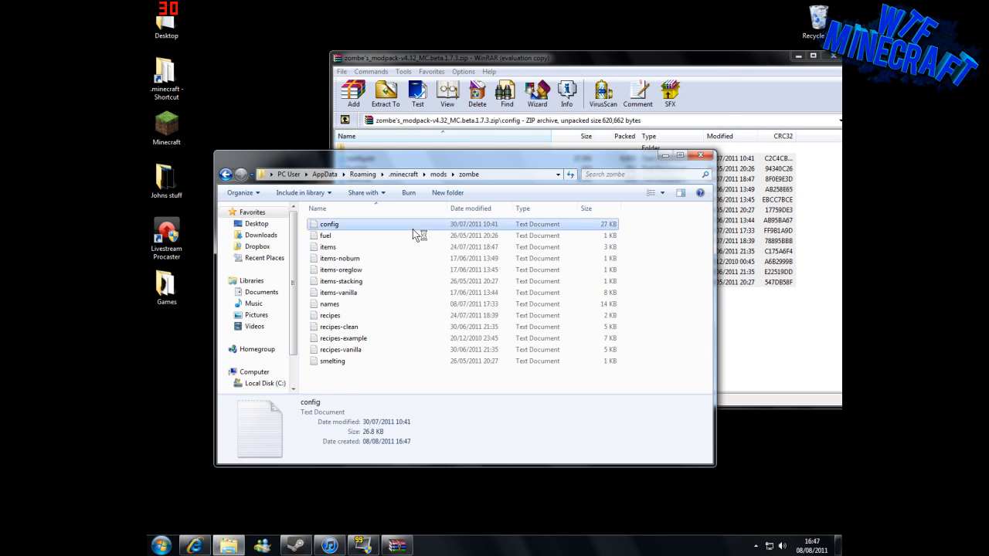
double_click(329, 224)
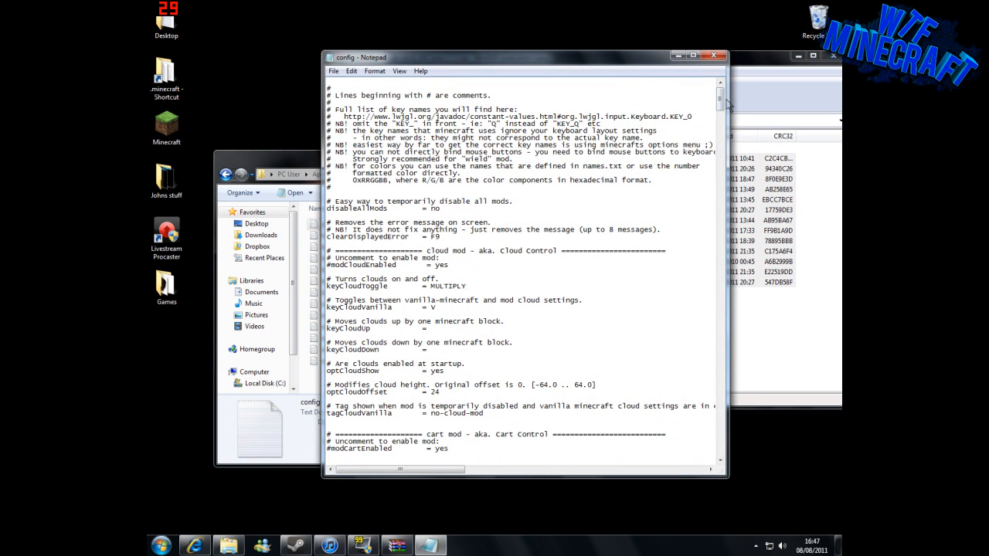
Scroll to the fly mod entries and remove the # before modFlyEnabled = yes.
scroll(down, 3)
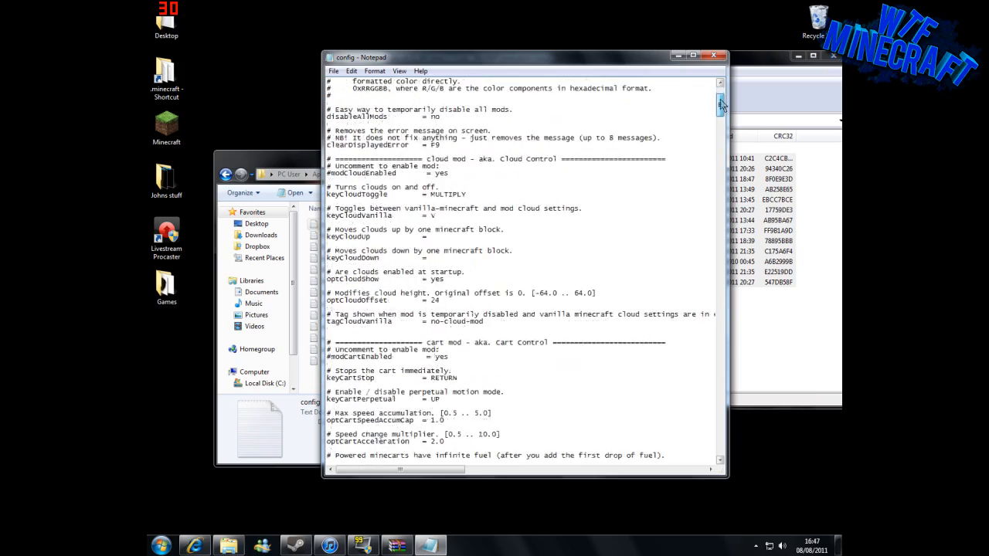
scroll(down, 3)
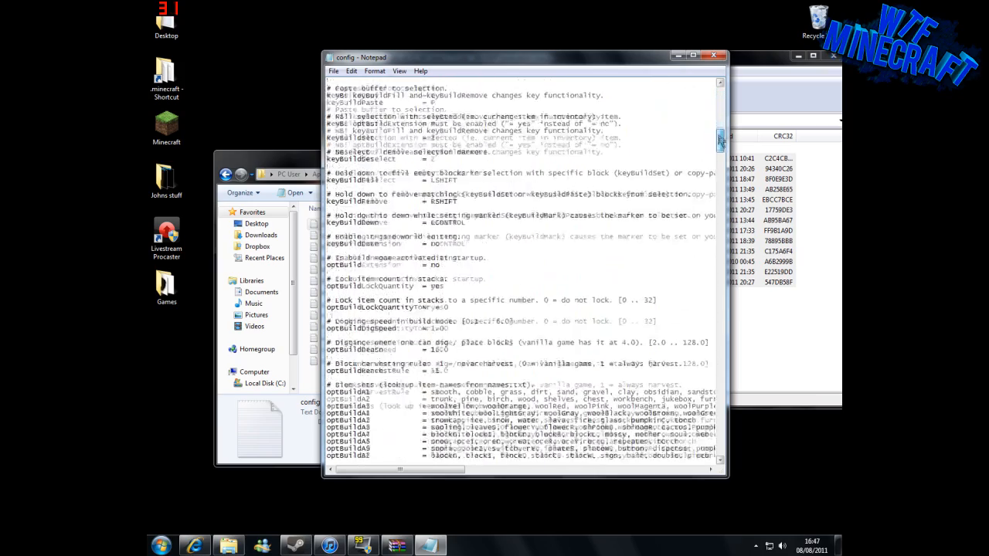
scroll(down, 3)
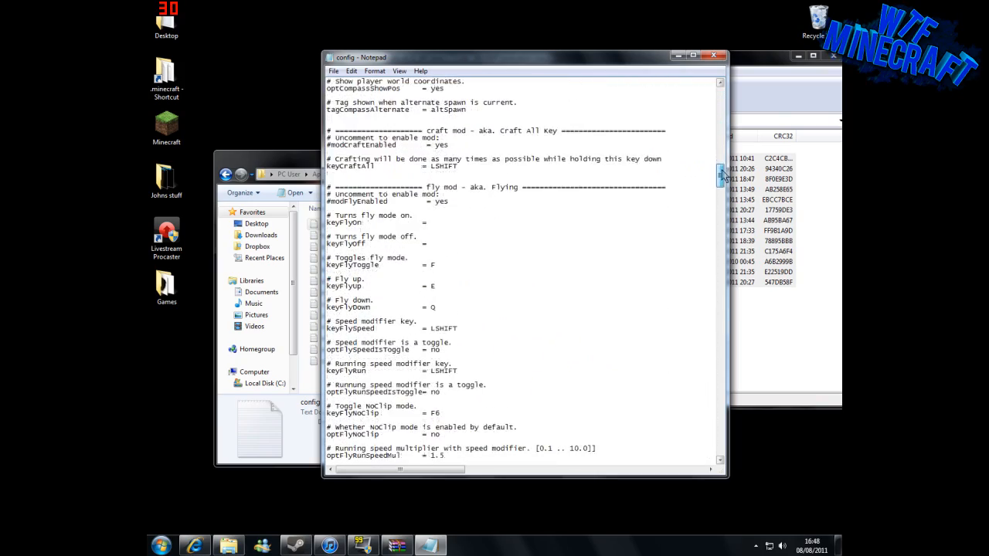
scroll(down, 3)
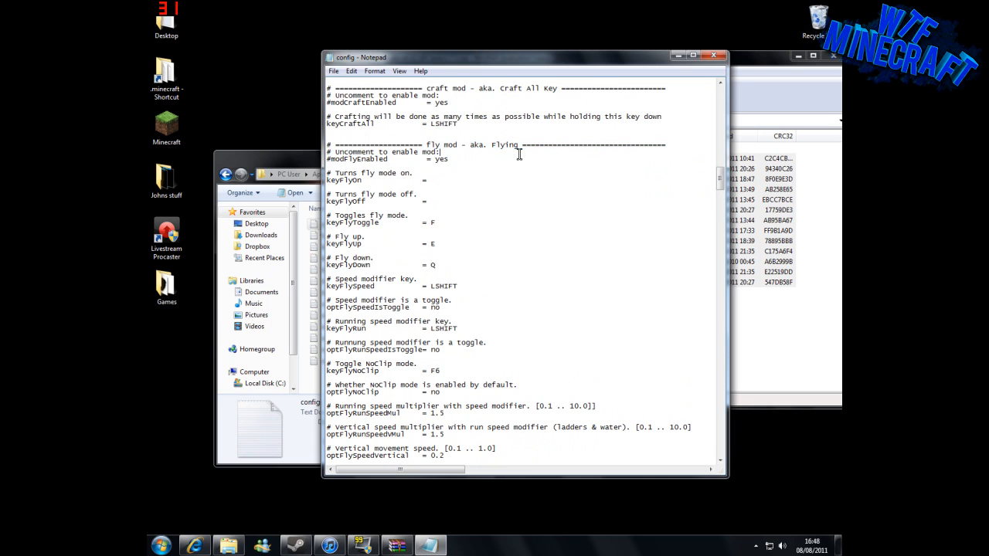
scroll(down, 3)
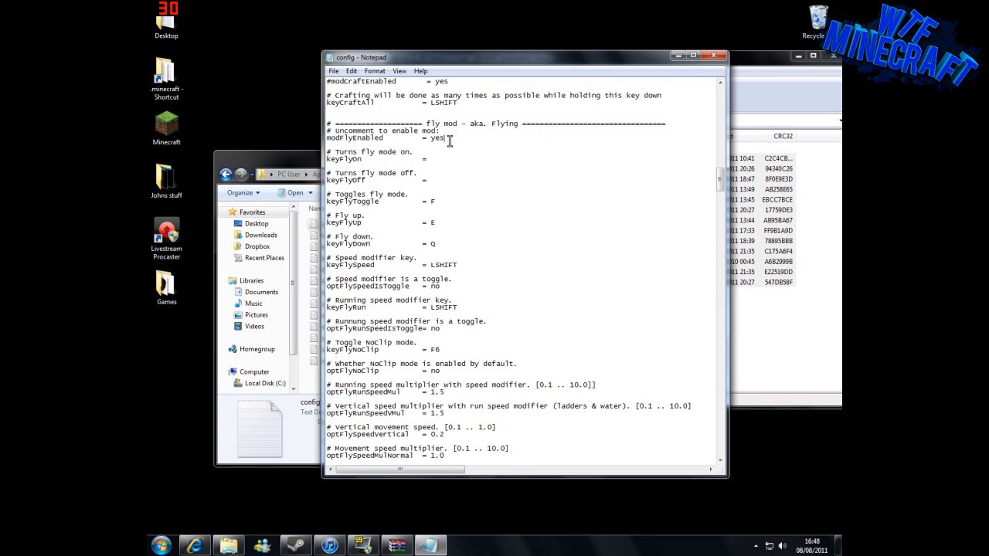
drag(452, 140, 332, 175)
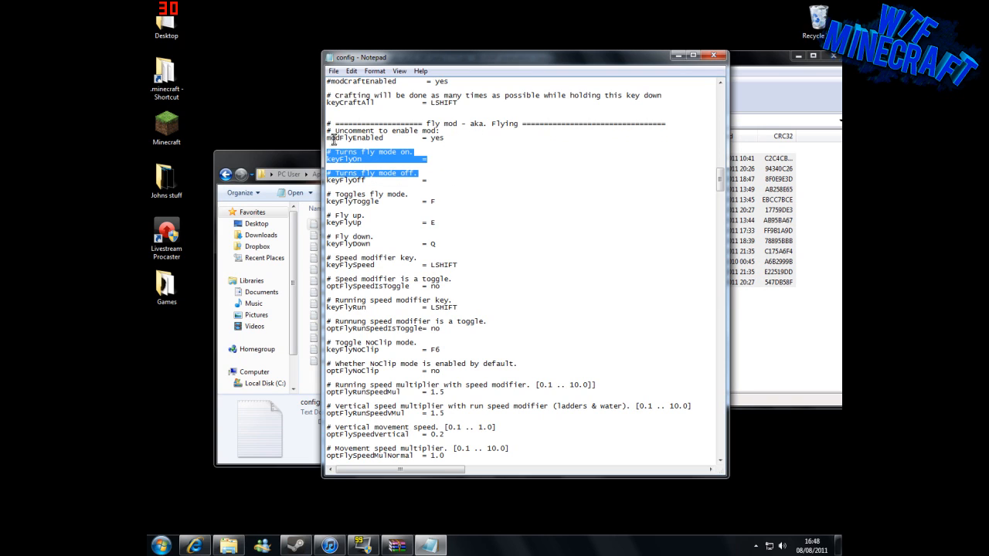
scroll(down, 3)
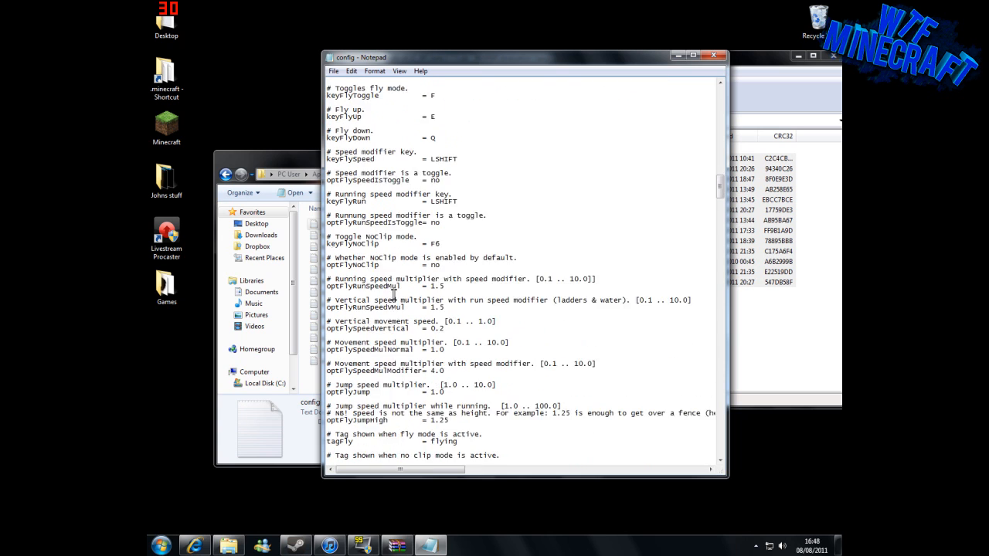
scroll(up, 3)
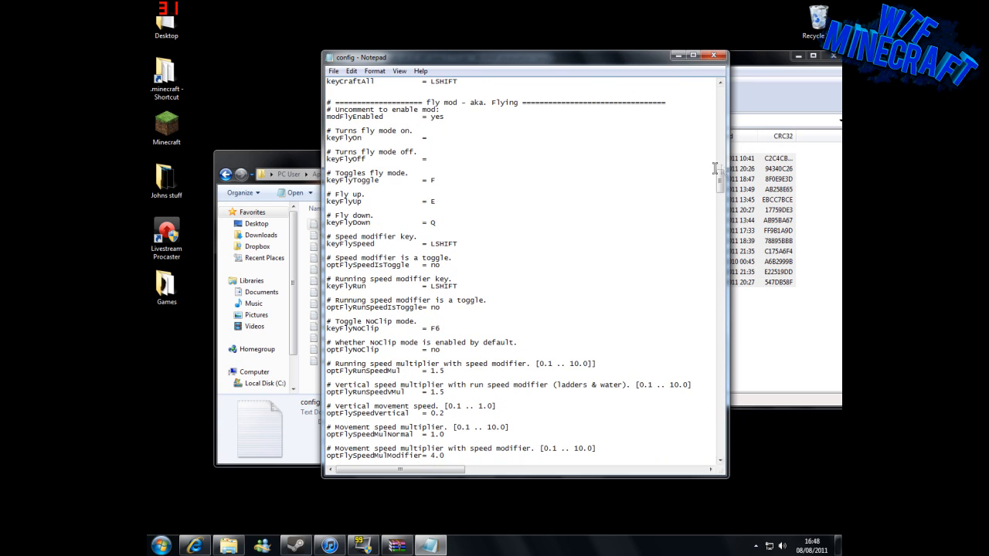
scroll(down, 3)
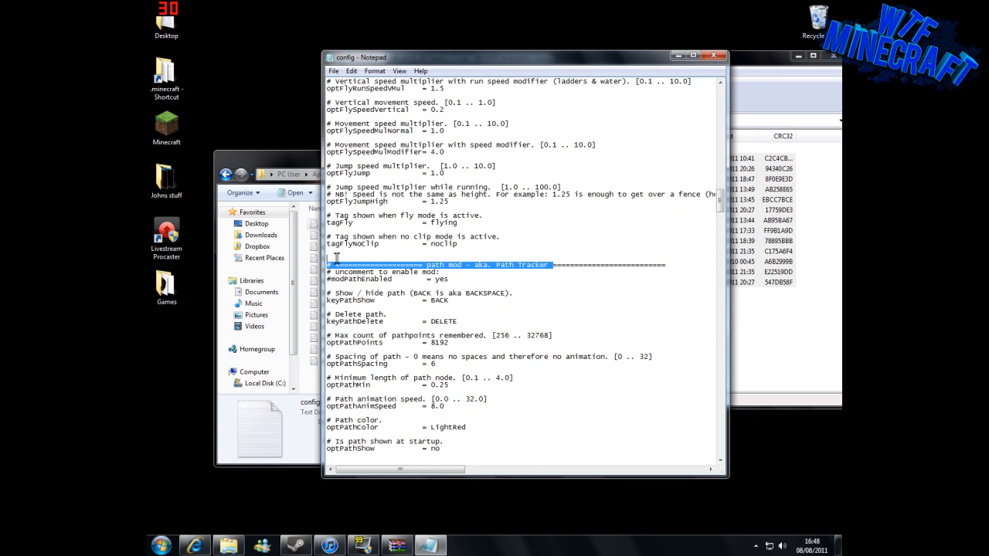
Remove the # before the modPathEnabled line.
click(425, 232)
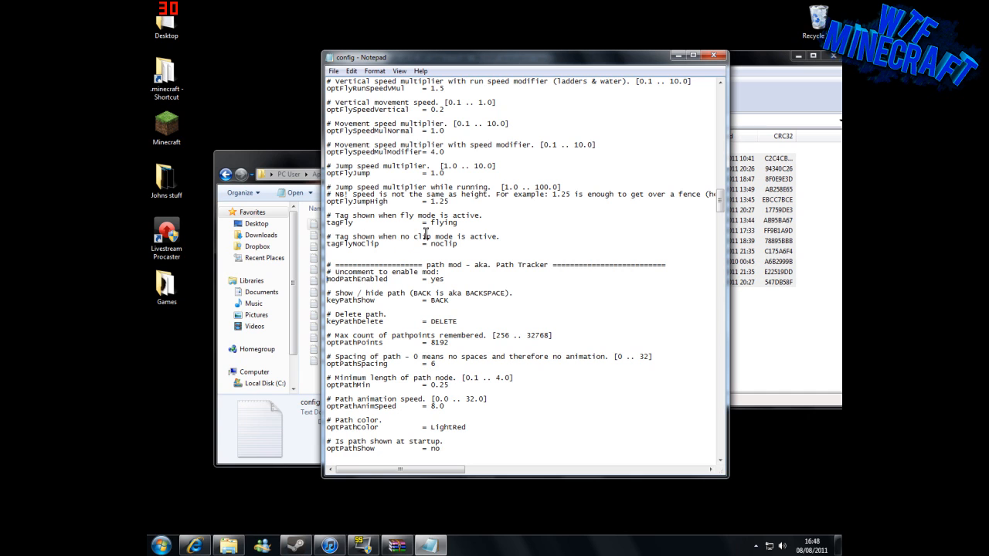
scroll(up, 3)
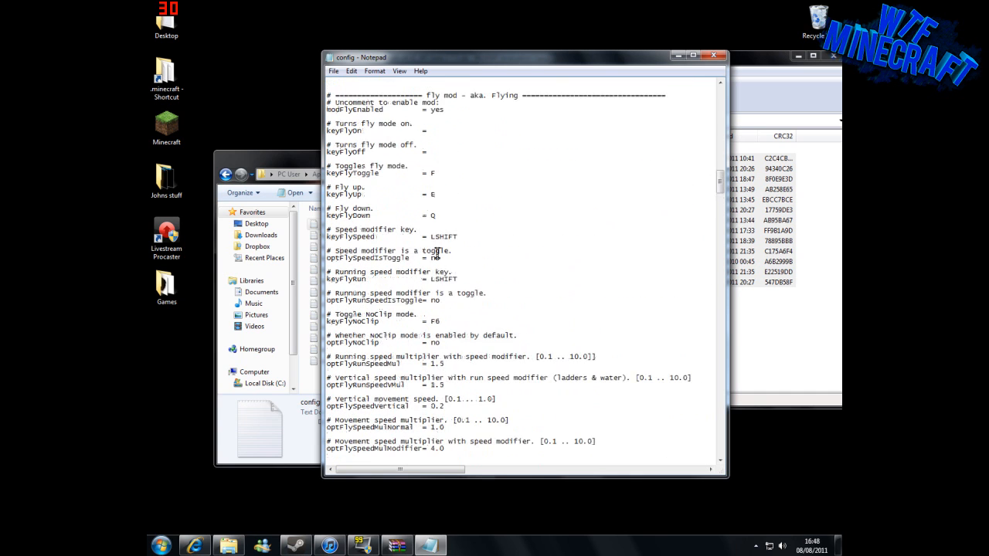
scroll(up, 3)
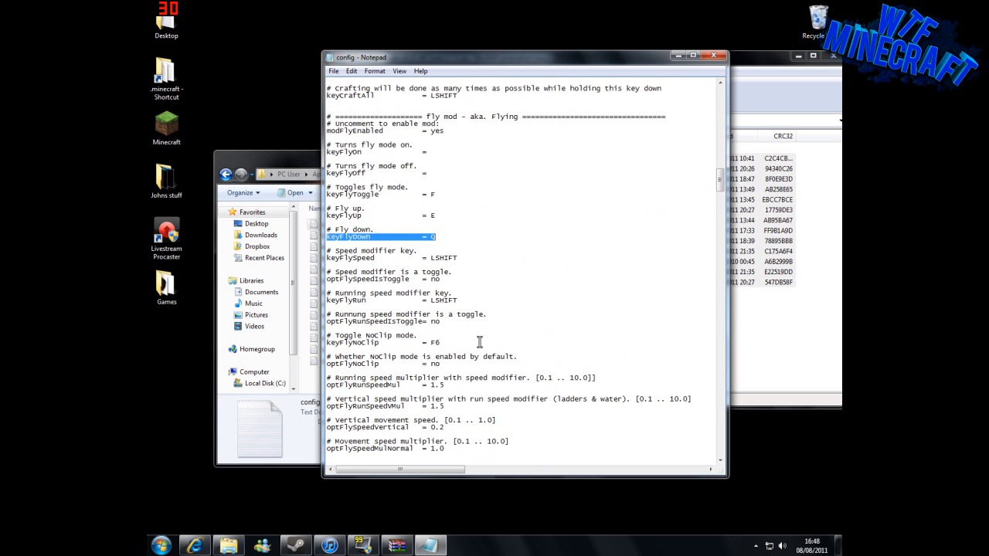
scroll(down, 3)
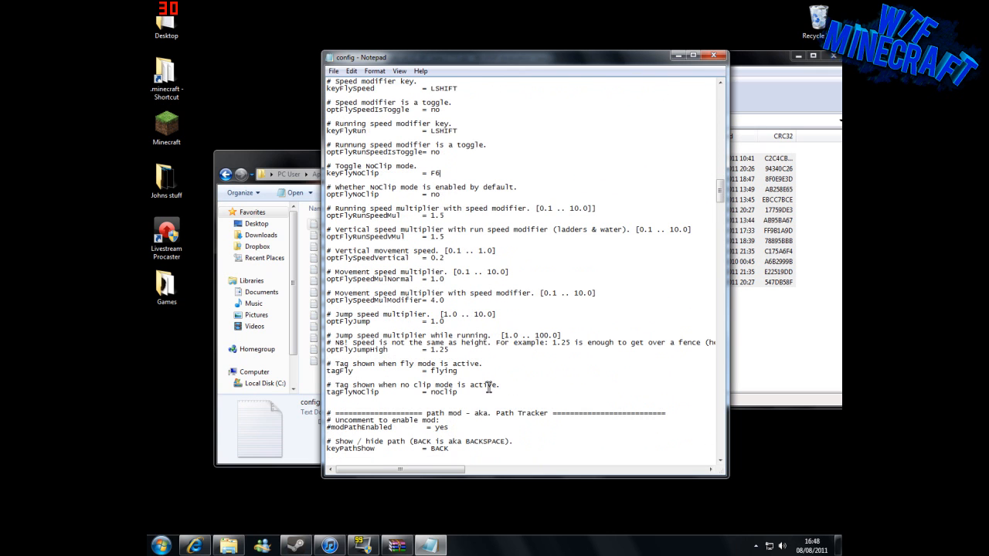
scroll(up, 3)
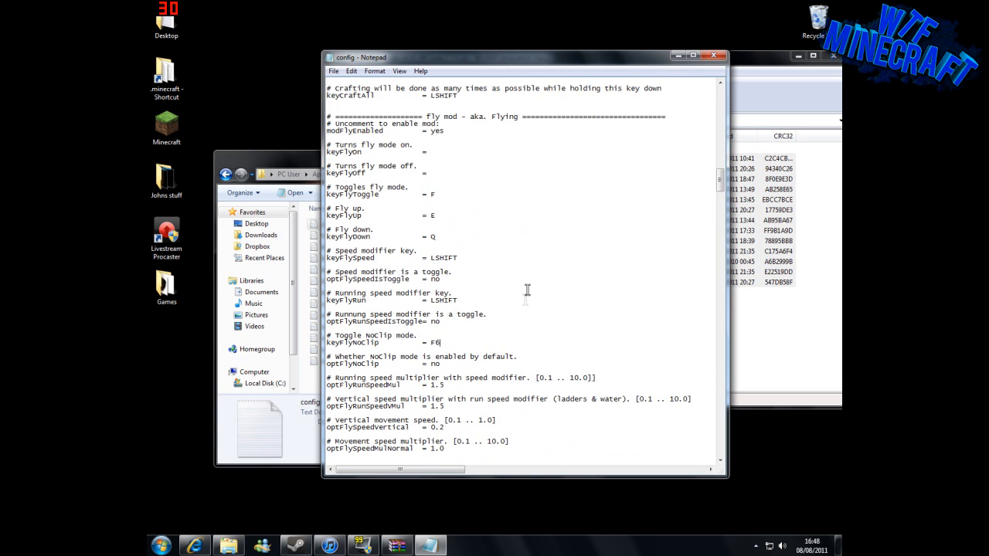
mouse_move(447, 195)
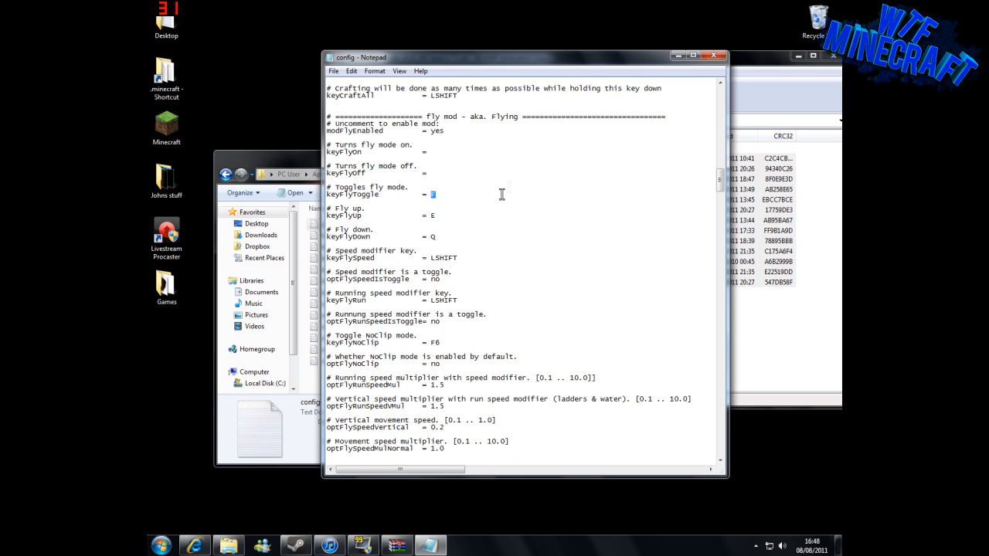
Set keyFlyToggle = C and keyFlyDown = F, then save and close config.
text(C)
click(434, 236)
text(F)
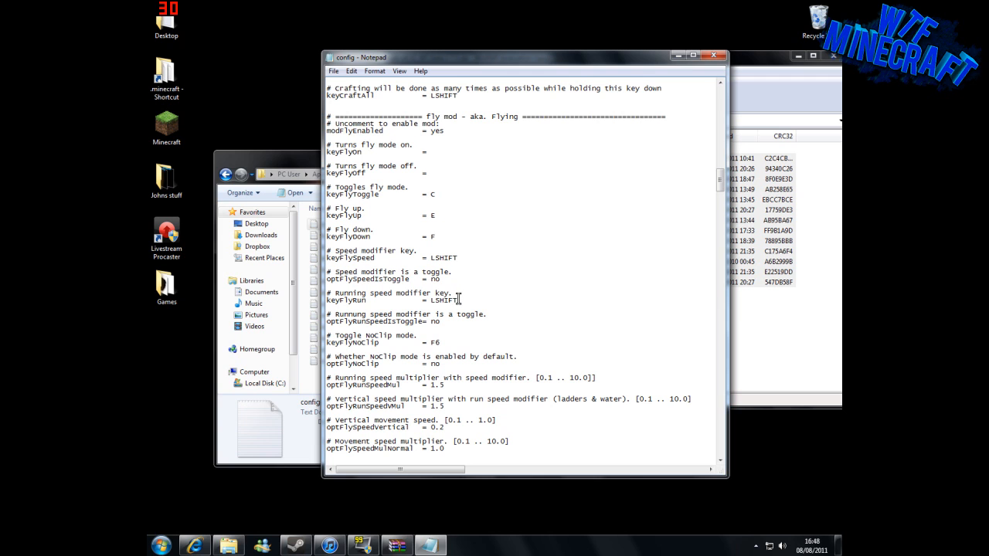
mouse_move(498, 284)
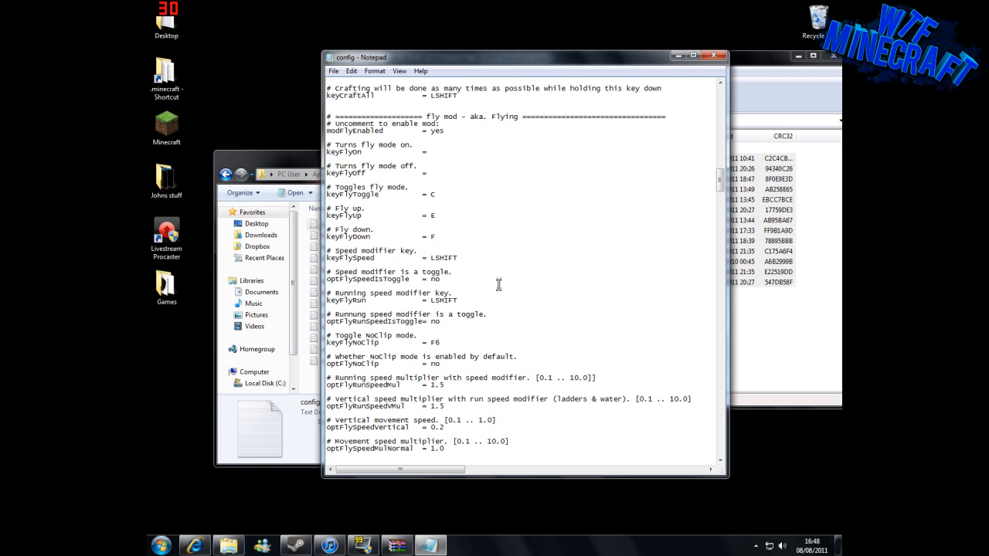
scroll(down, 3)
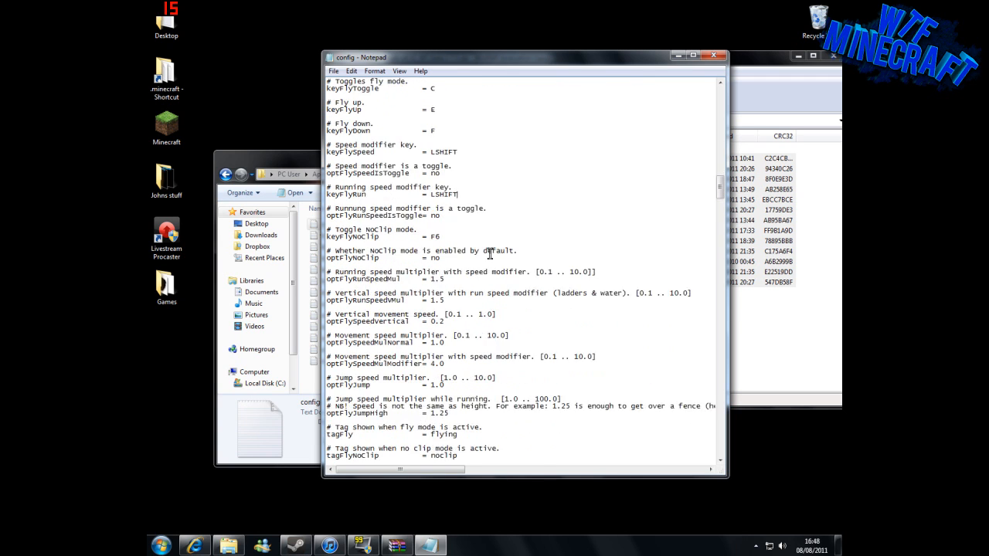
scroll(up, 3)
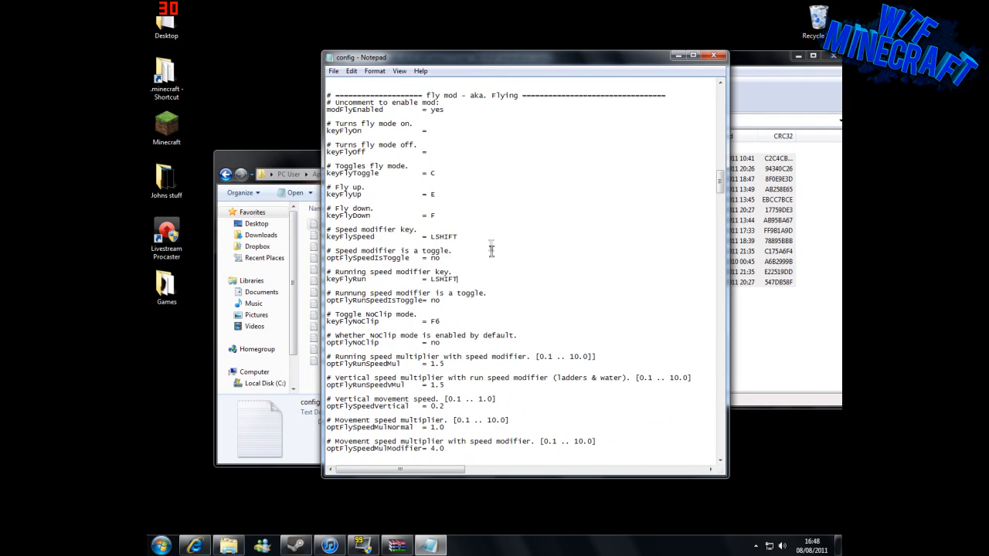
scroll(up, 3)
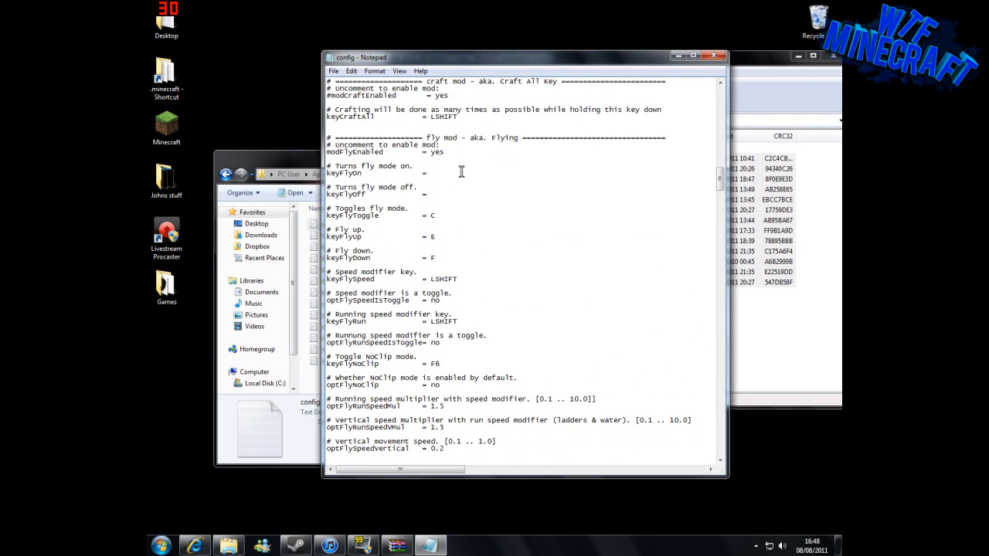
scroll(down, 3)
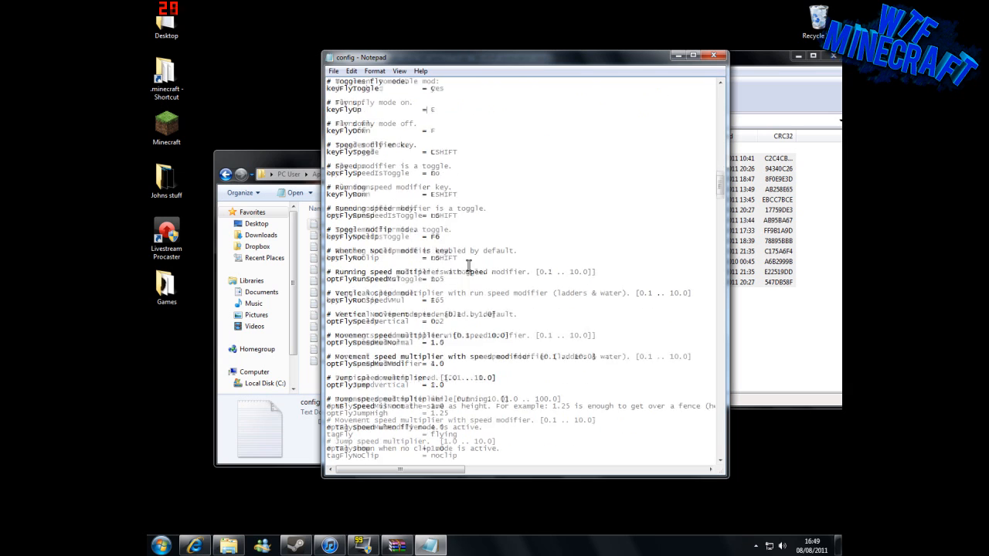
click(333, 71)
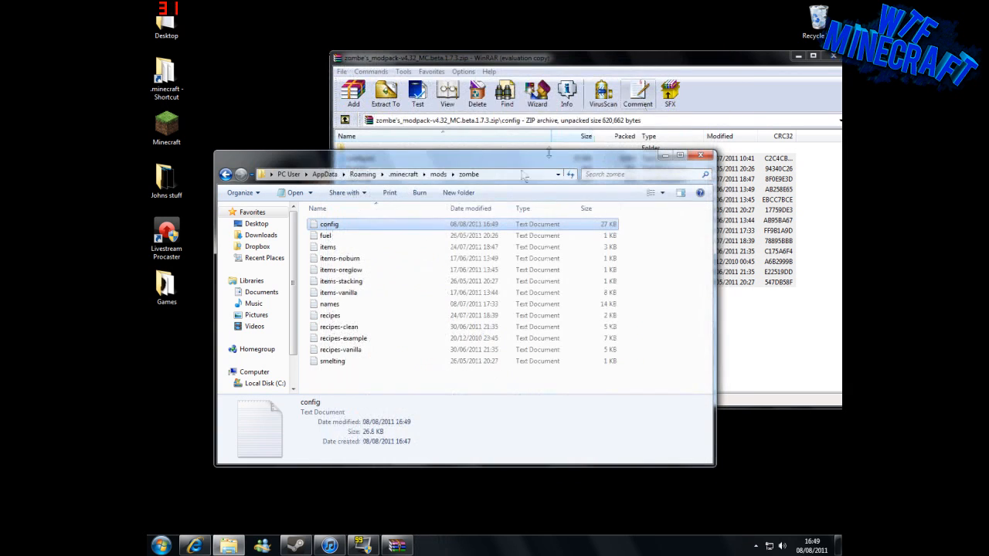
mouse_move(663, 168)
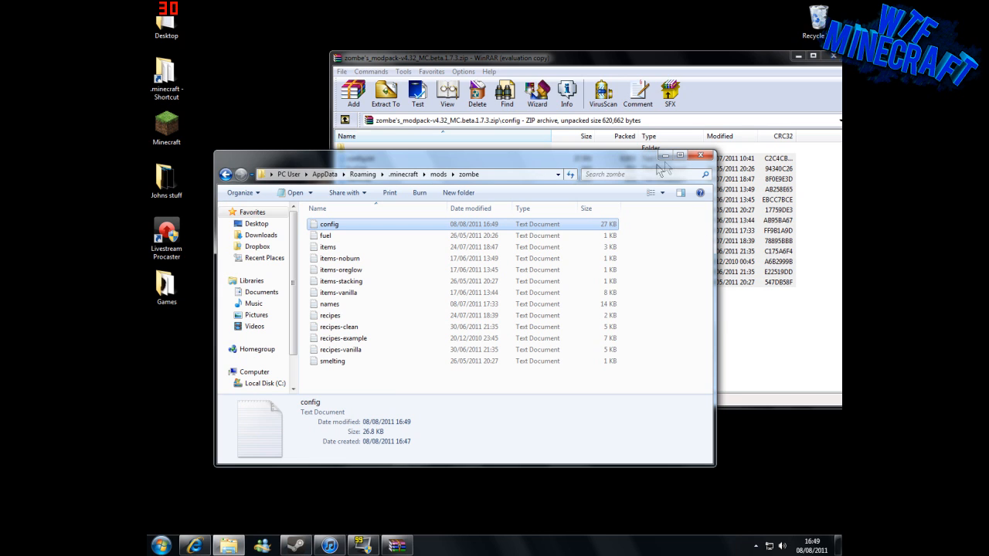
mouse_move(663, 157)
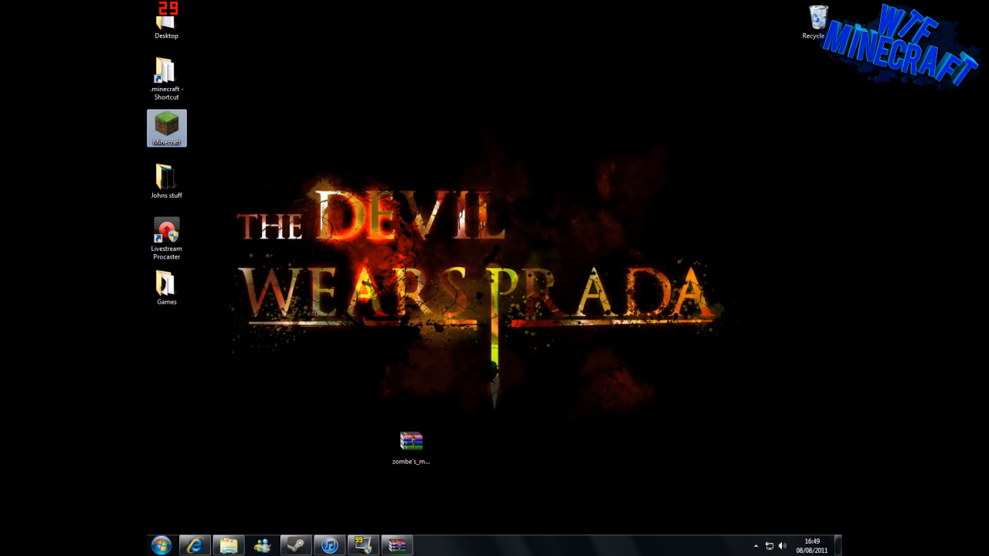
Launch Minecraft from its desktop icon.
double_click(166, 127)
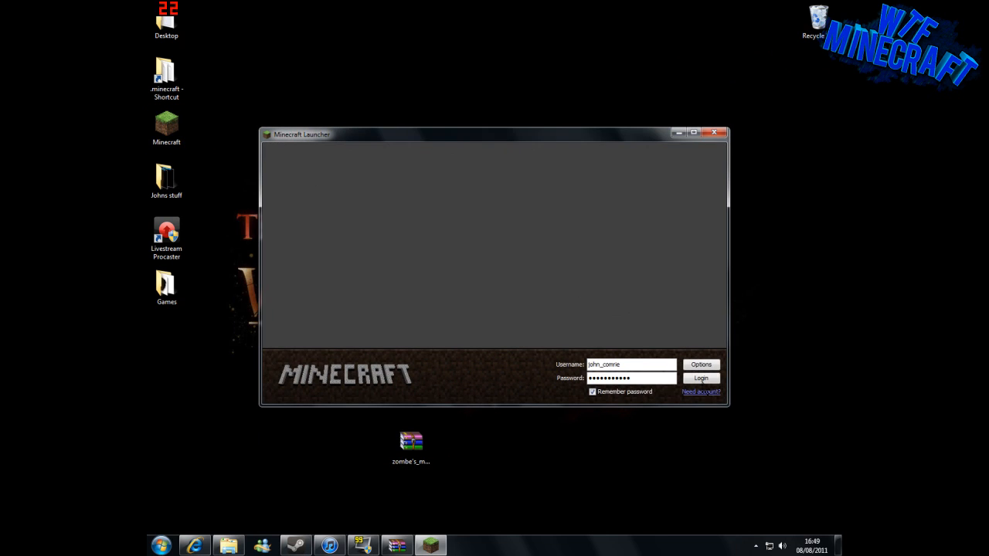
Log in to Minecraft, then save and quit to title and close the game.
click(700, 378)
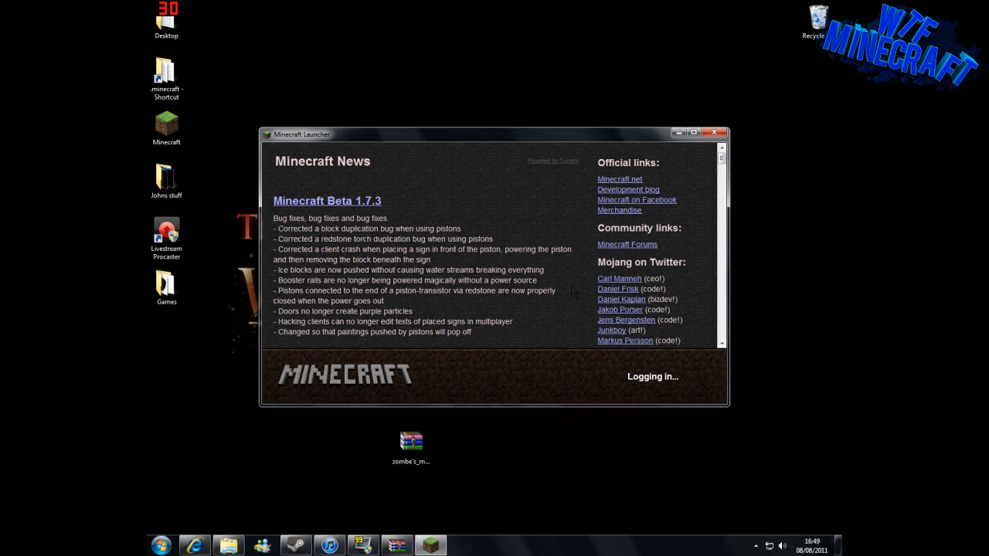
mouse_move(611, 340)
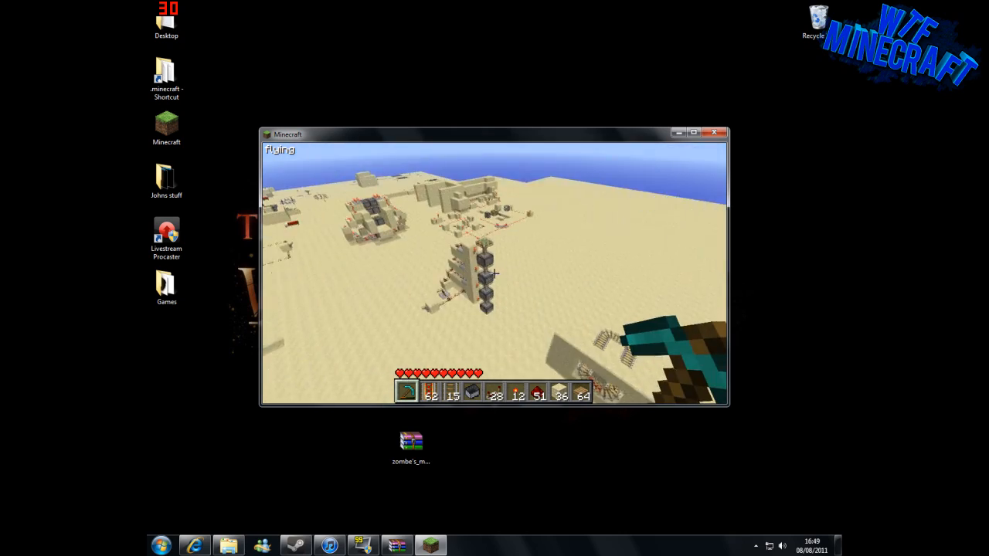
mouse_move(494, 274)
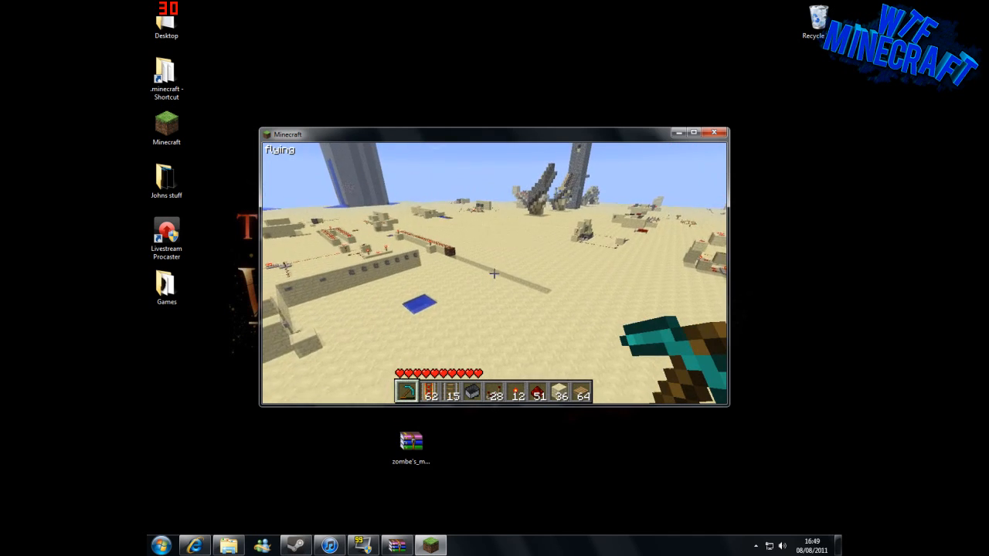
key(Escape)
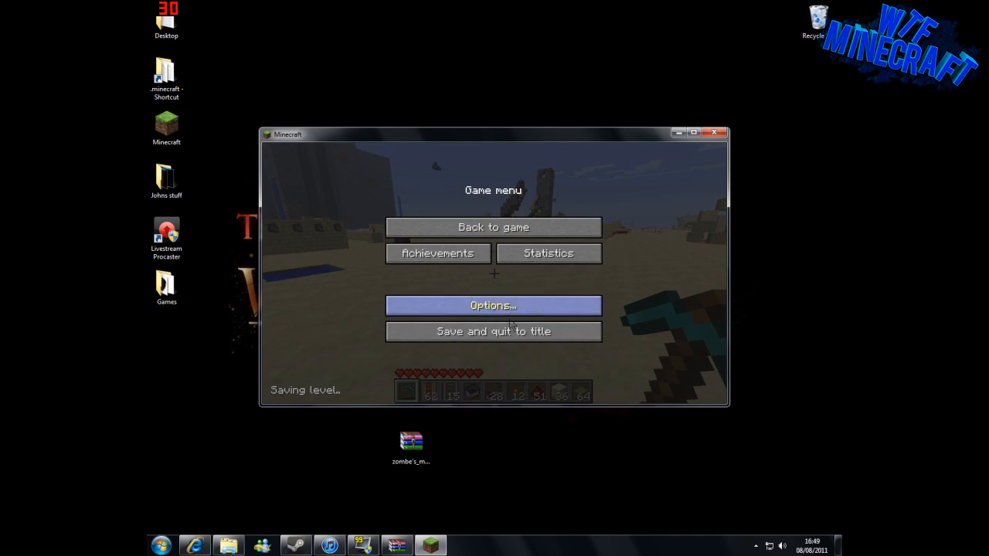
mouse_move(493, 331)
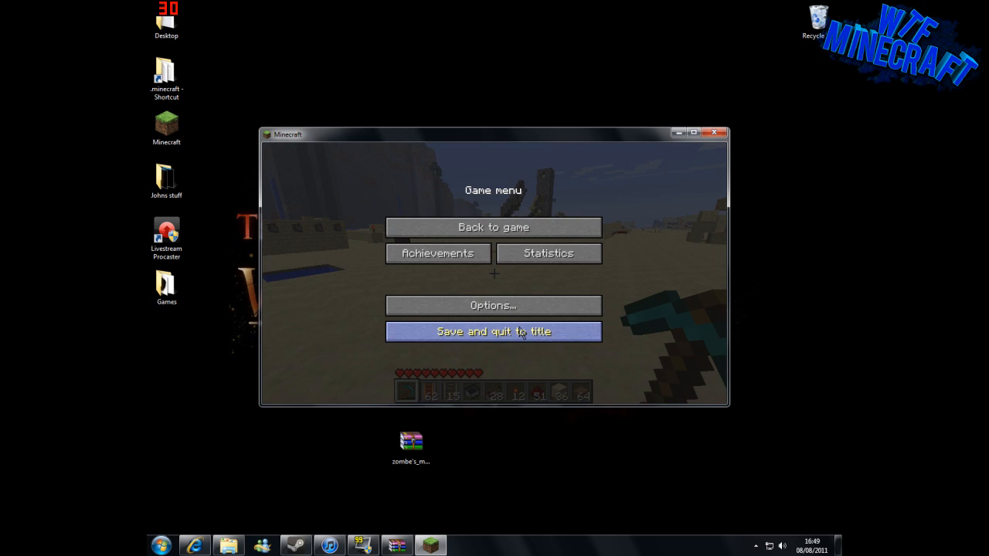
click(493, 332)
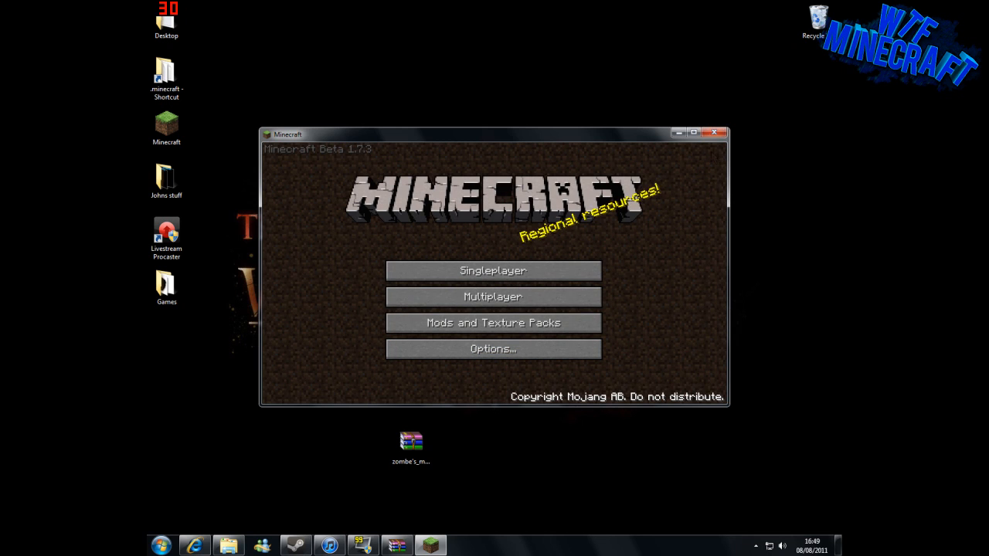
click(714, 133)
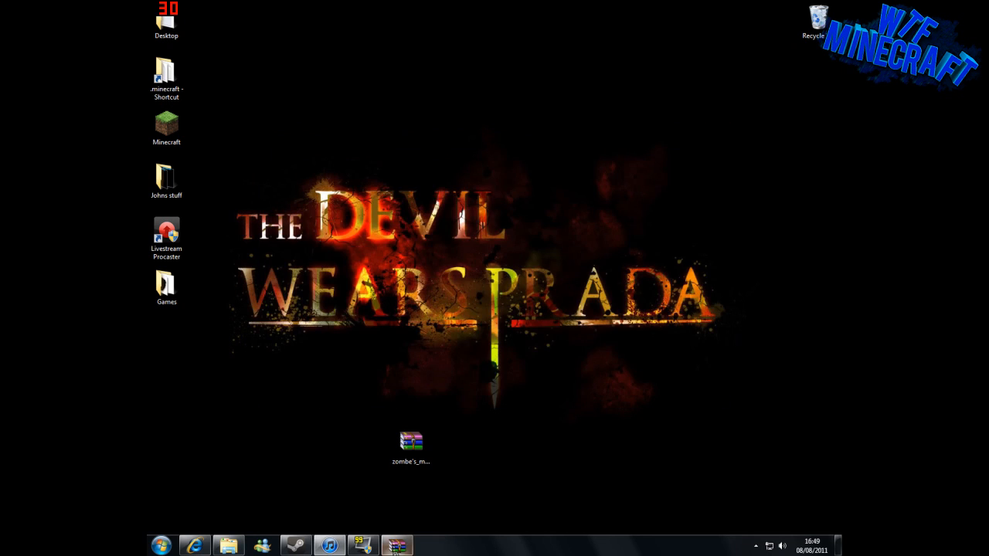
Open config.txt from the Zombe modpack archive, scroll to the fly mod section, and close it.
double_click(410, 441)
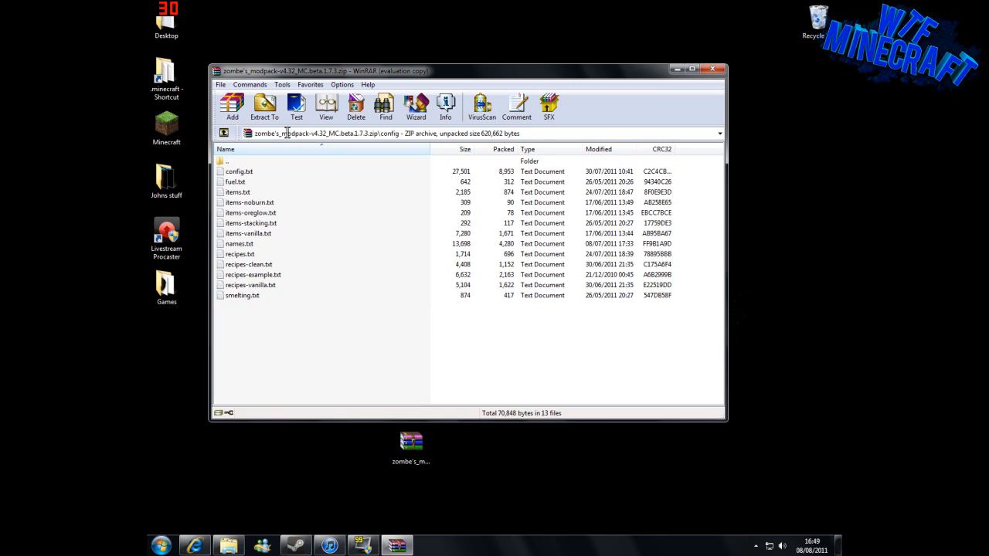
double_click(239, 170)
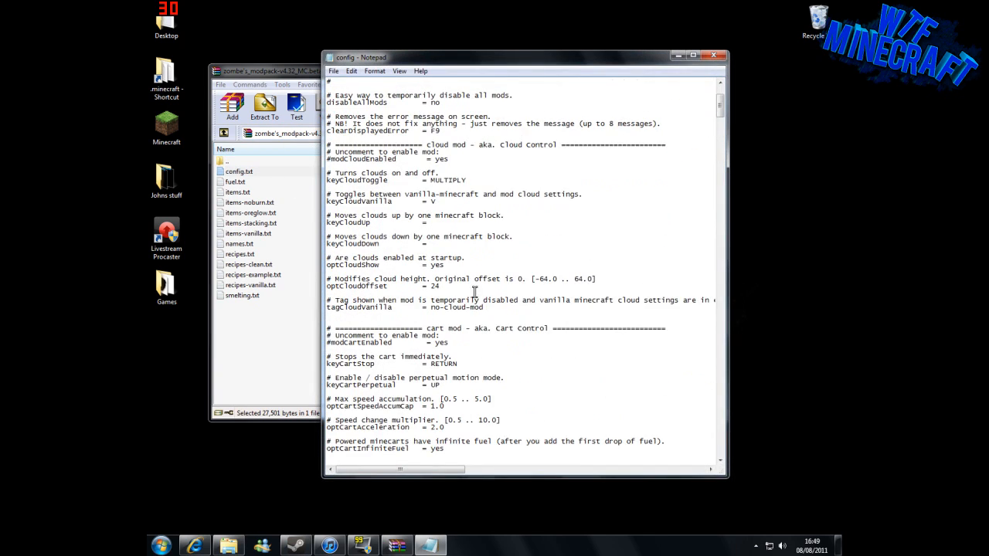
scroll(down, 3)
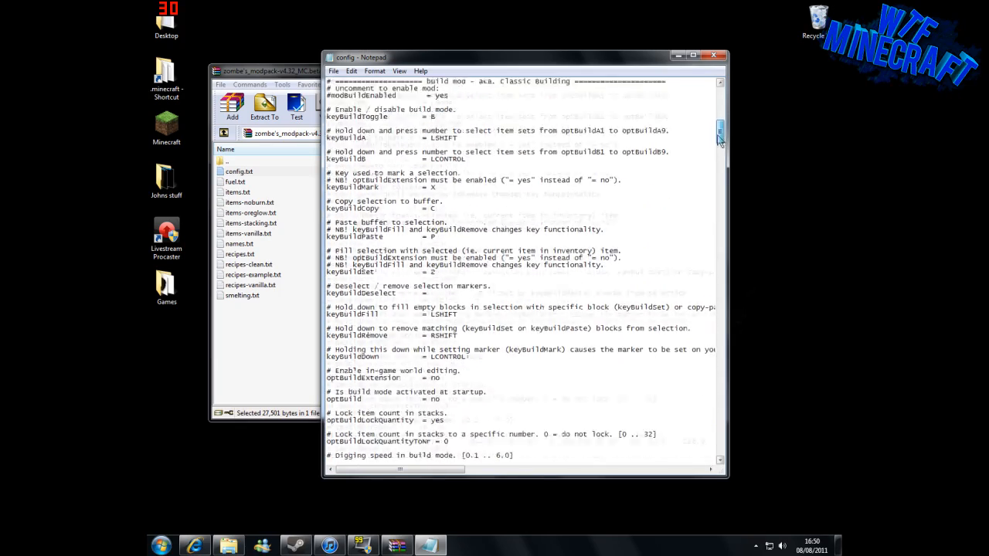
scroll(down, 3)
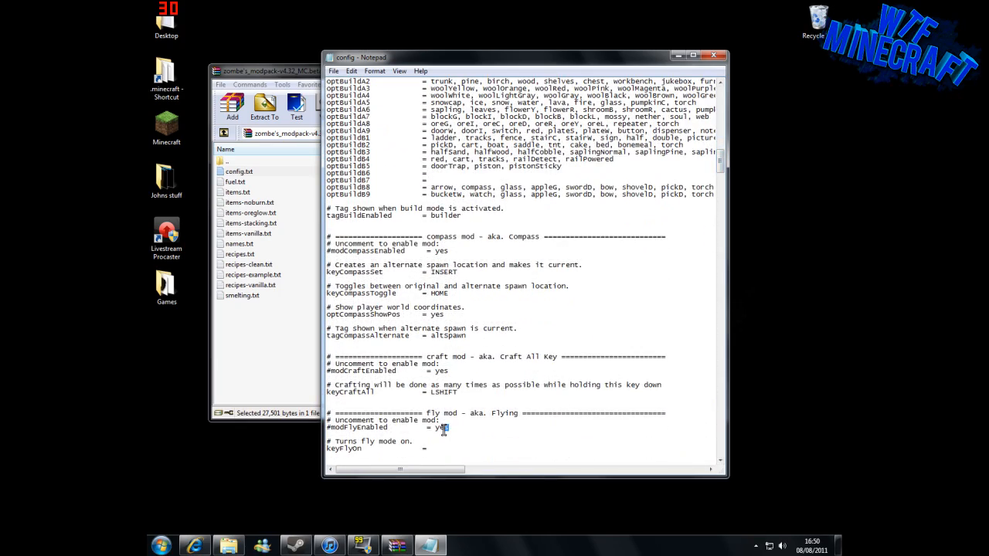
scroll(down, 3)
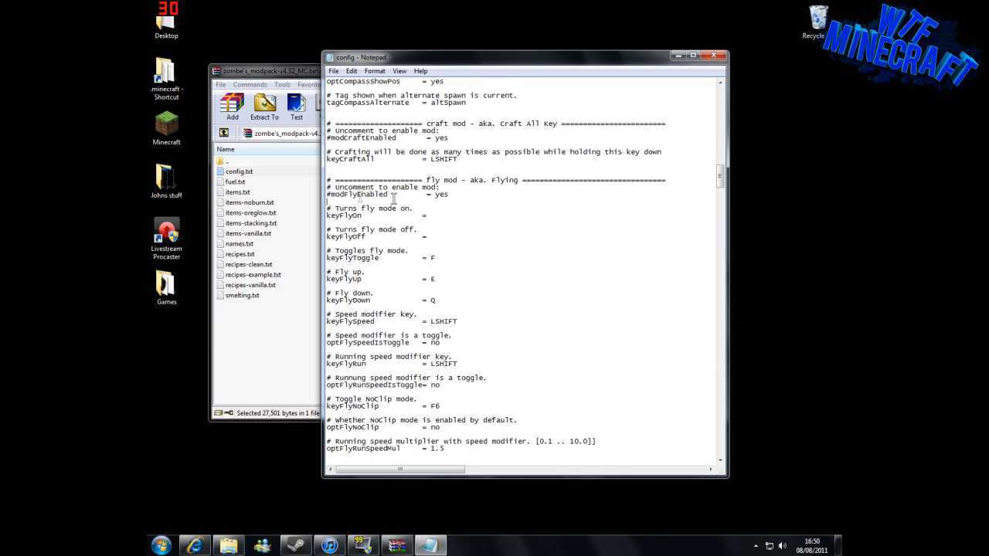
mouse_move(530, 187)
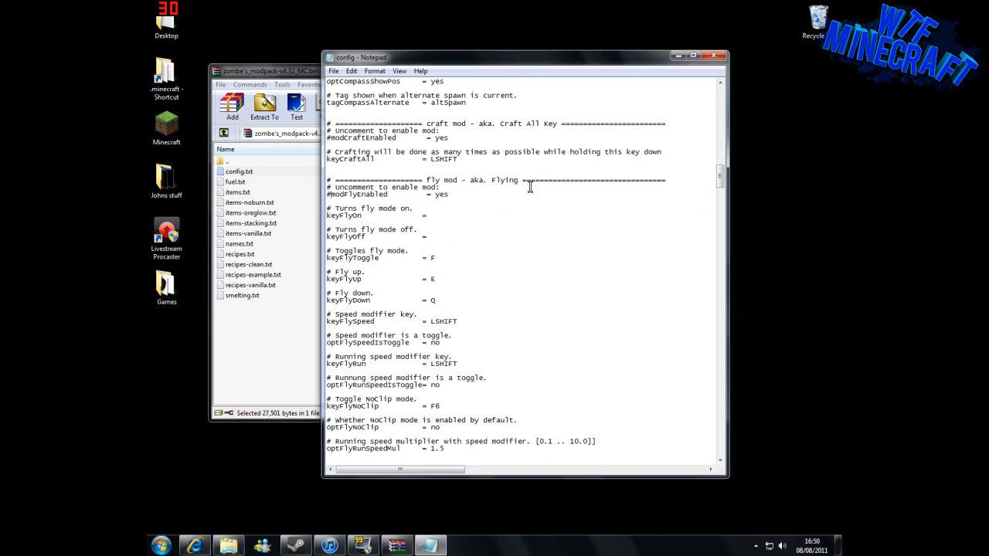
mouse_move(712, 57)
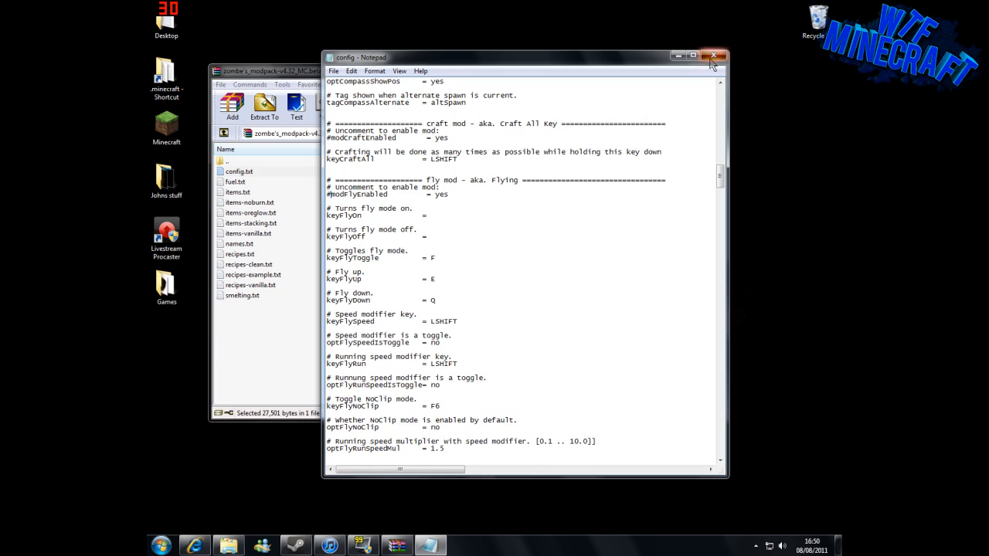
click(714, 56)
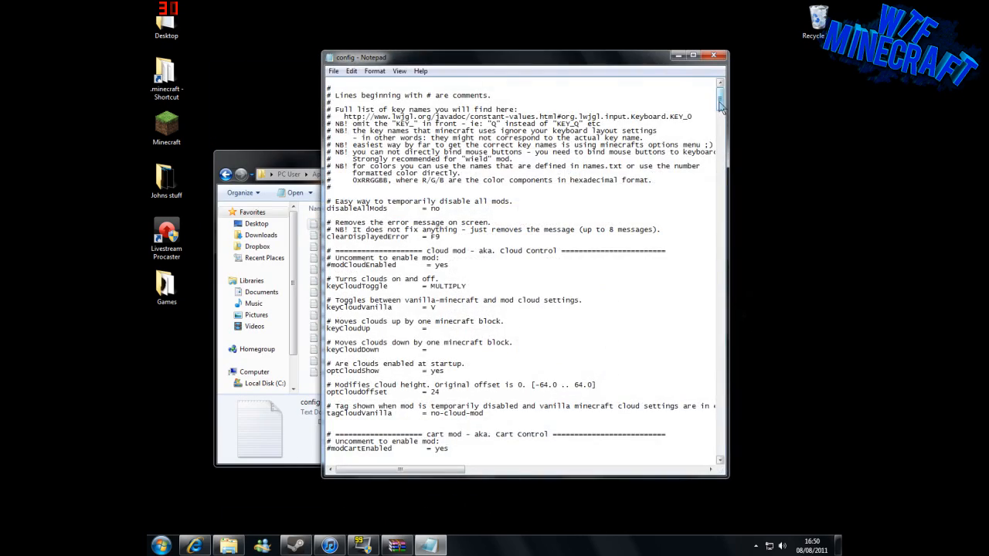
Scroll to the fly tag line and type new text over the 'flying' value.
scroll(down, 3)
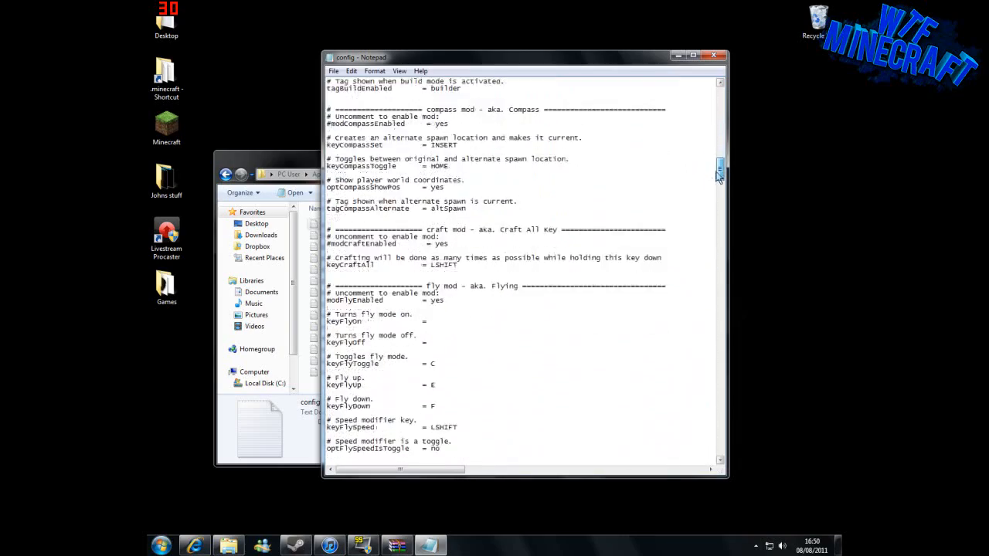
scroll(down, 3)
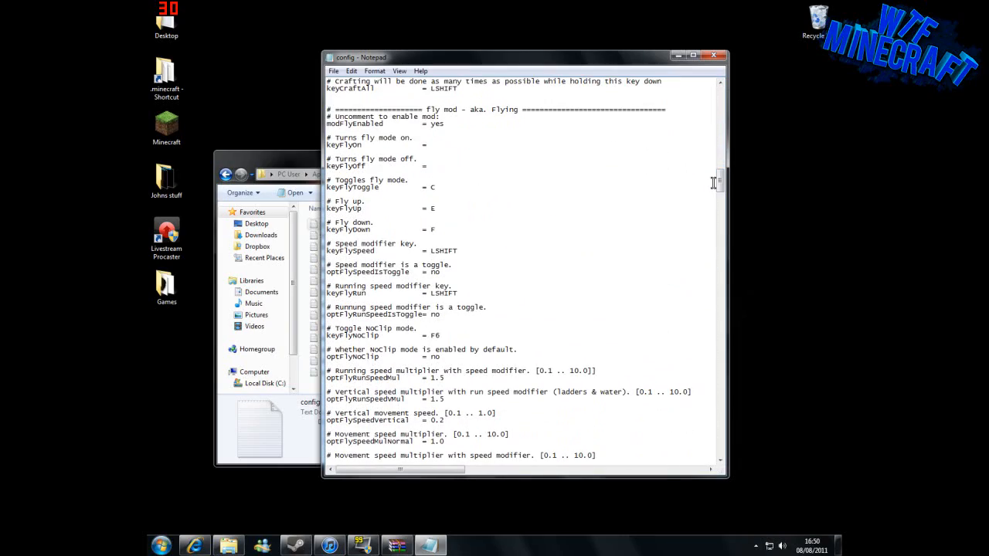
scroll(down, 3)
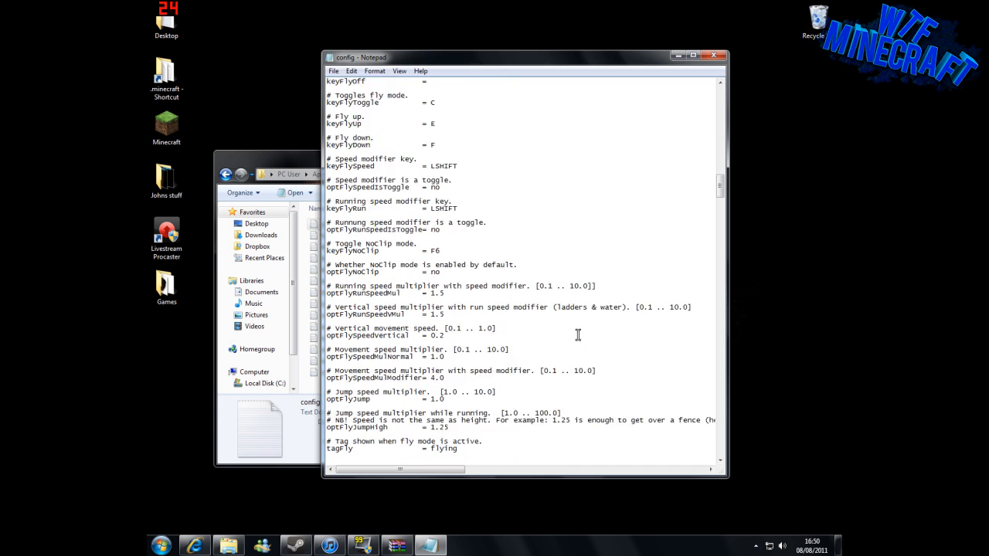
scroll(up, 3)
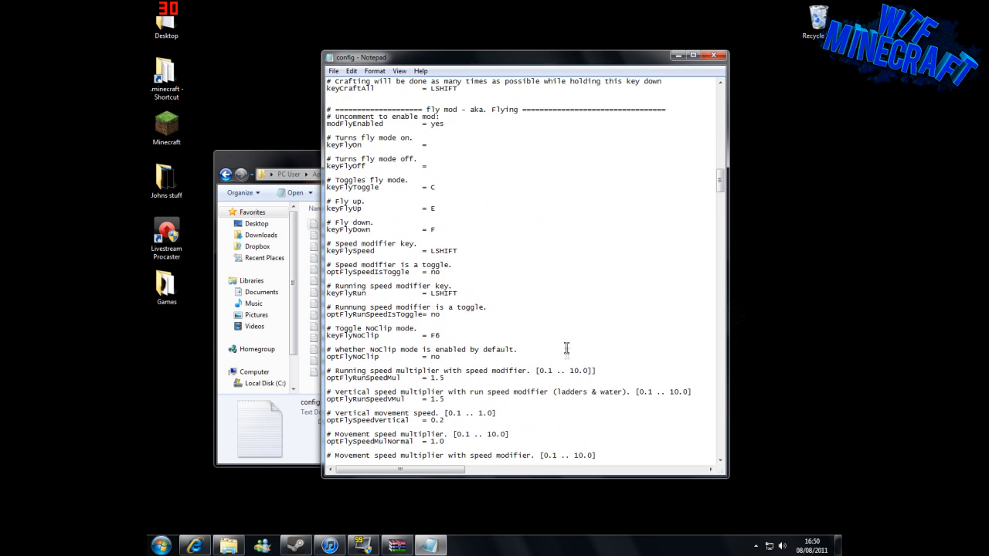
scroll(down, 3)
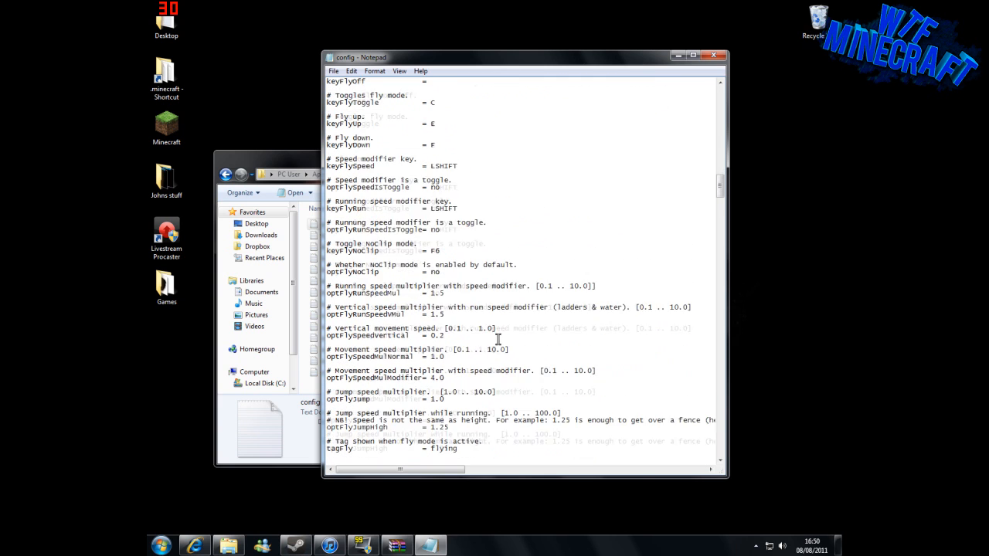
scroll(down, 3)
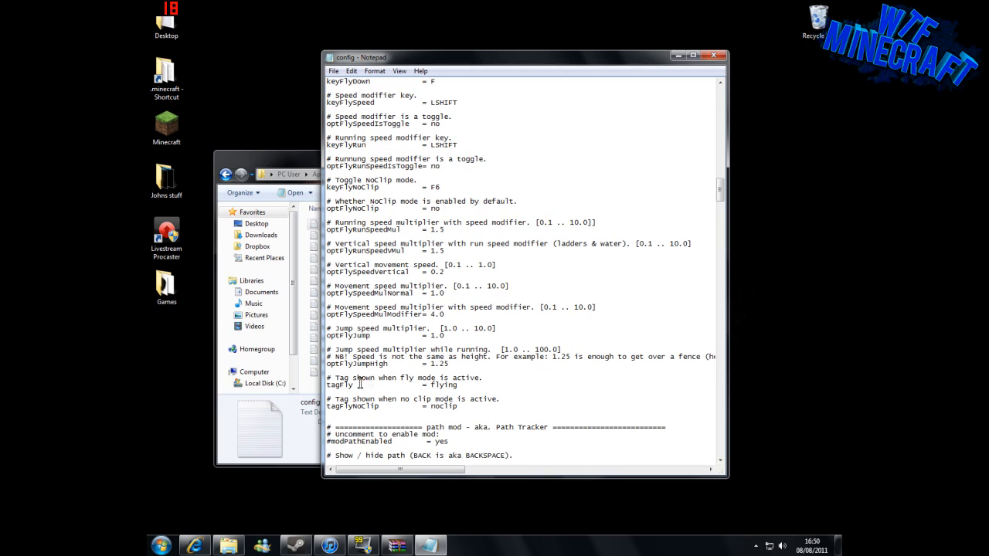
triple_click(405, 377)
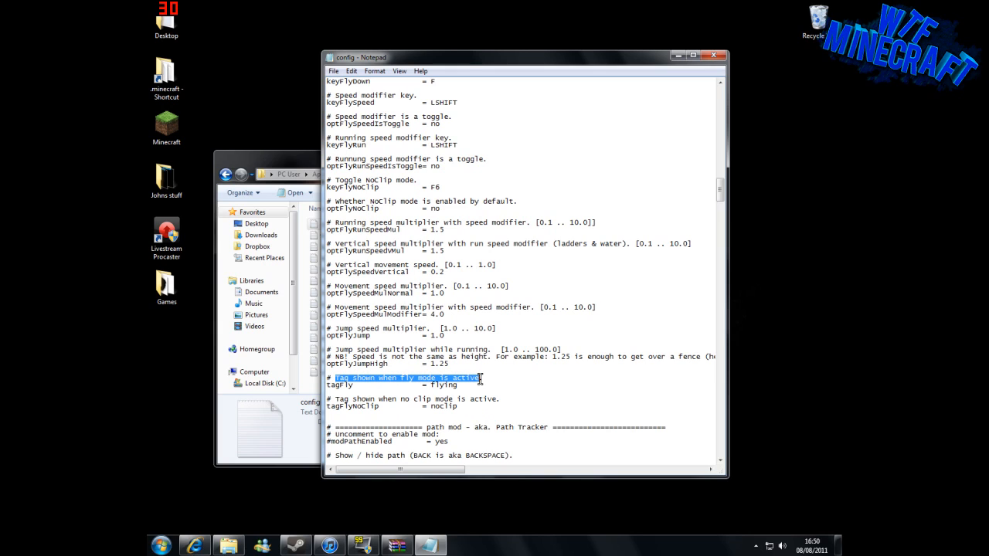
double_click(442, 385)
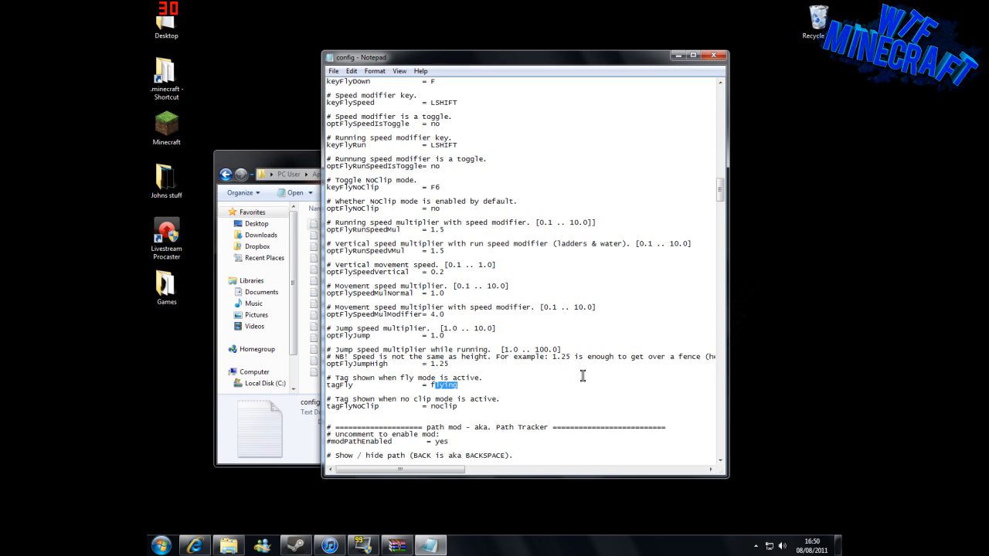
text(z)
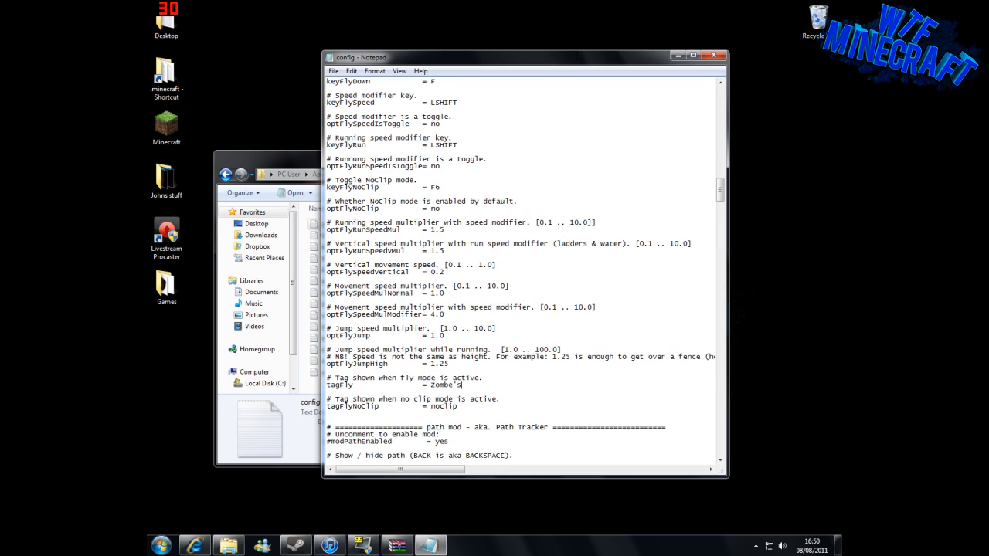
text(mod pack)
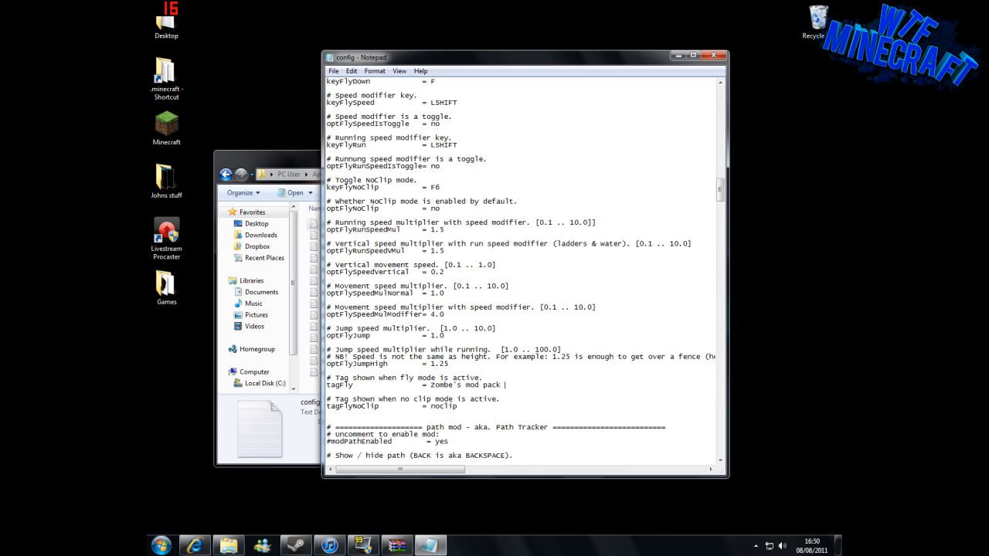
text(: DL link)
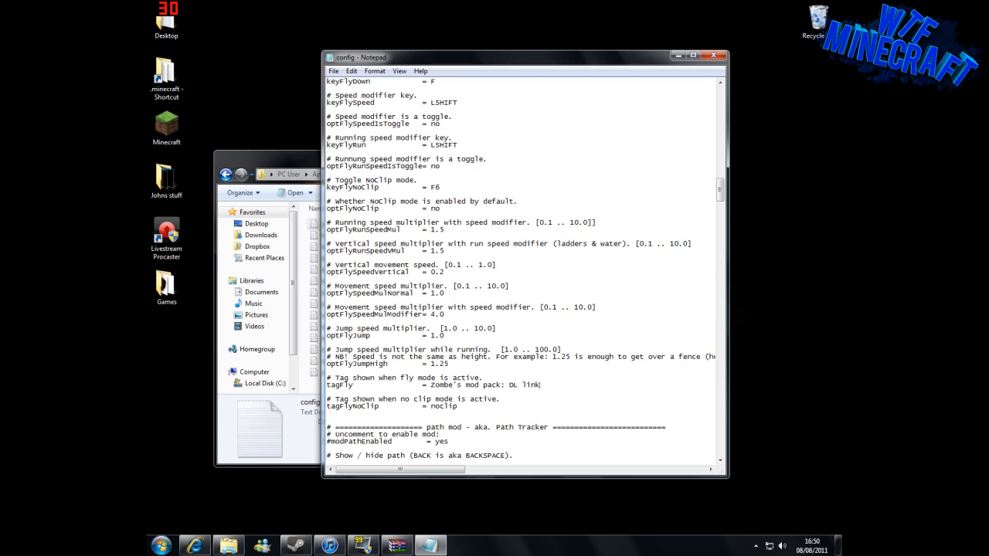
text(in the description)
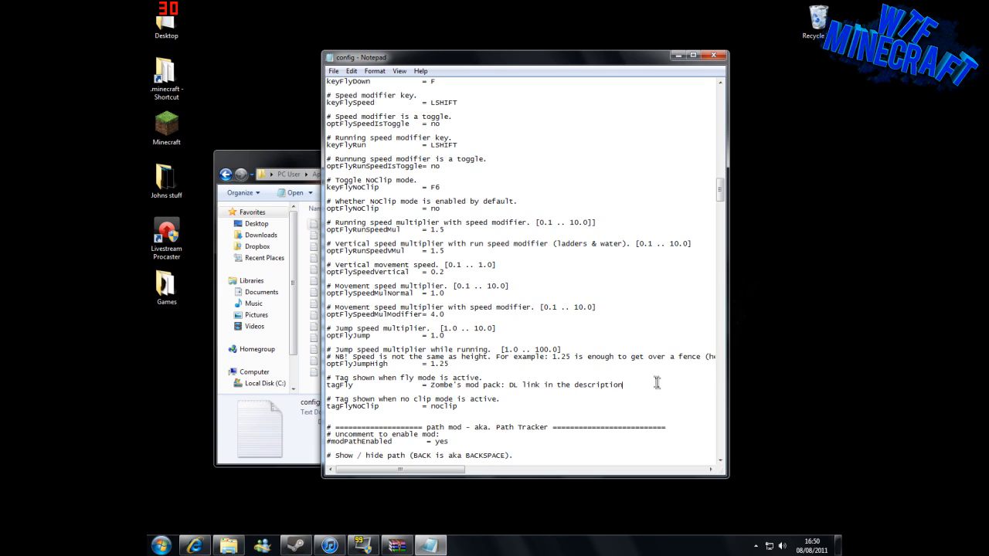
Cut the typed text and set the fly tag to 'Jesus Powers'.
drag(622, 385, 463, 385)
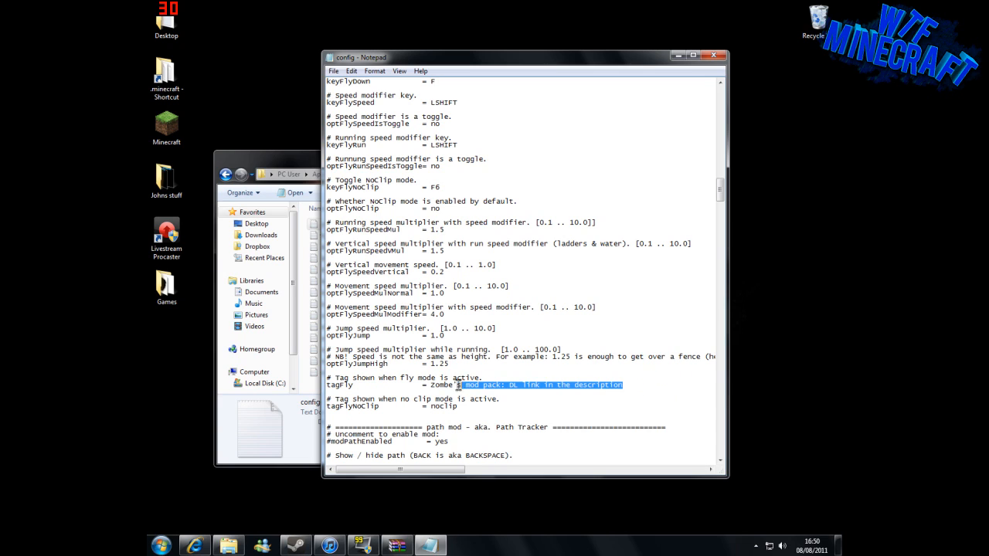
right_click(525, 385)
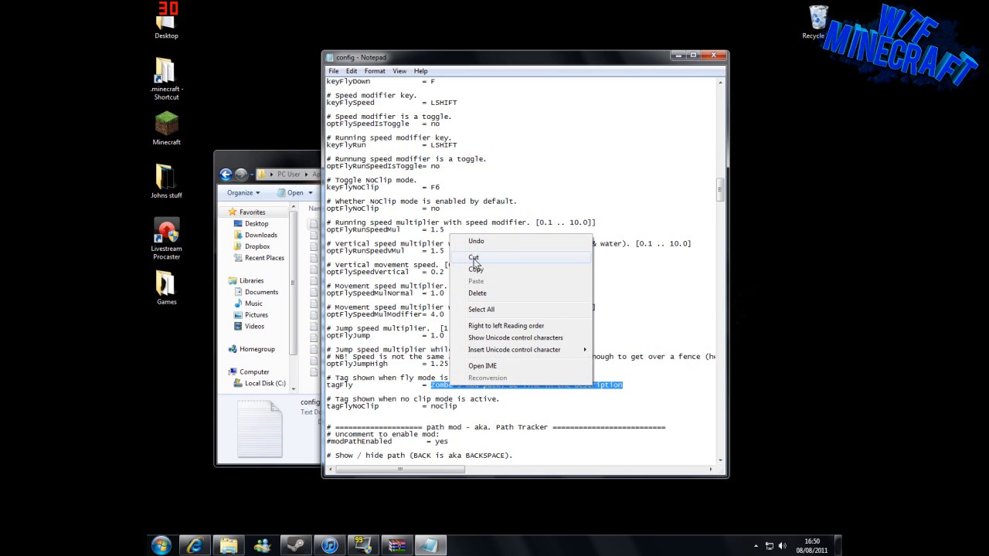
click(473, 257)
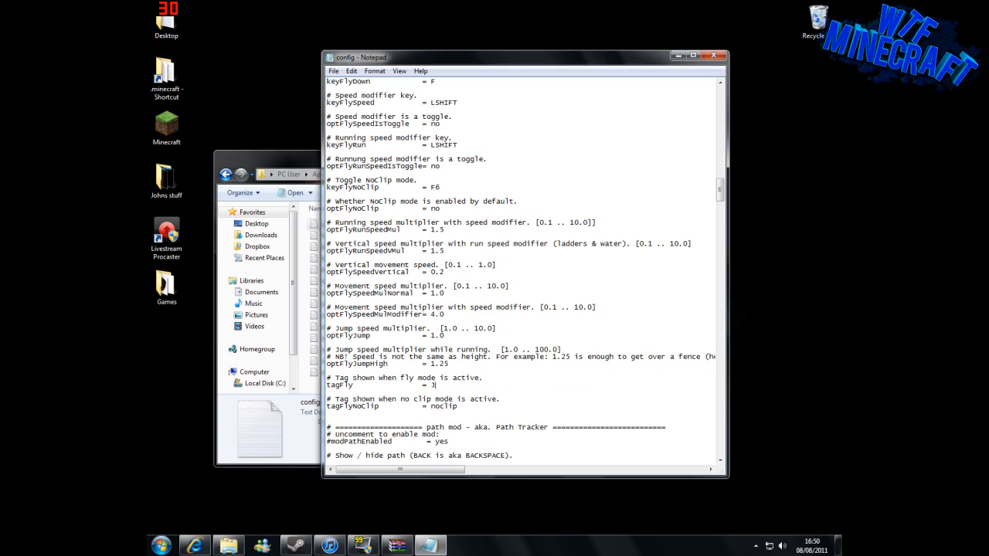
text(Jesus Powers)
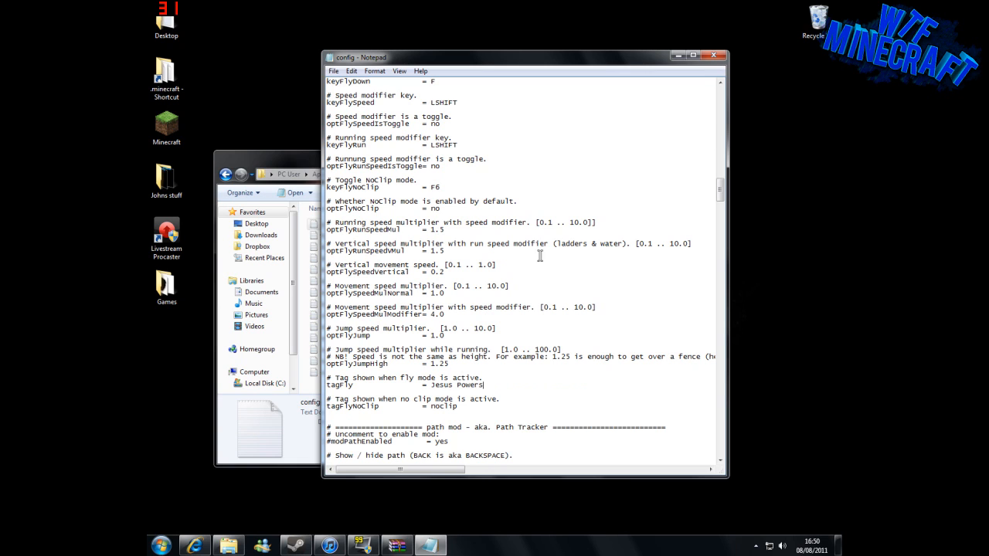
click(333, 70)
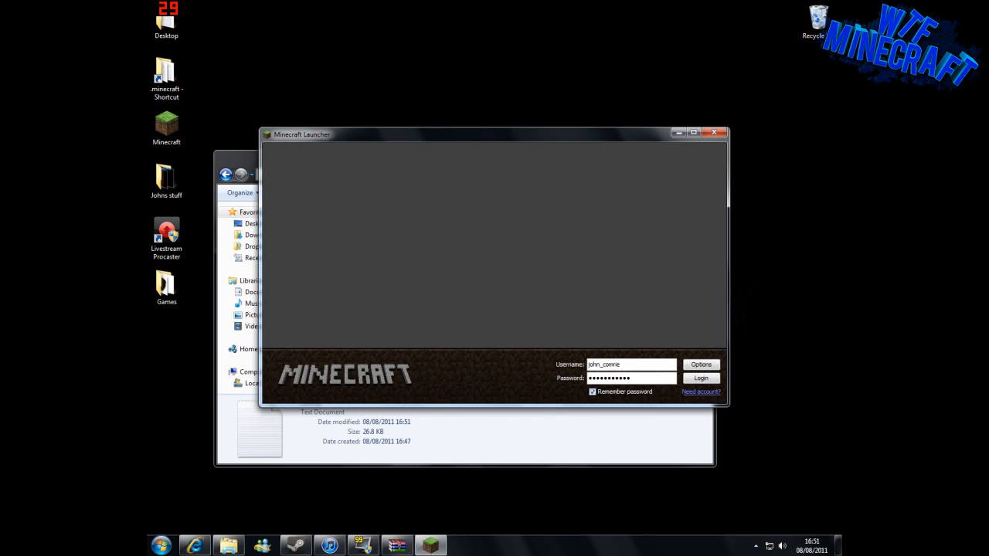
Log in to Minecraft and type 'noclip' in the loaded world.
click(700, 378)
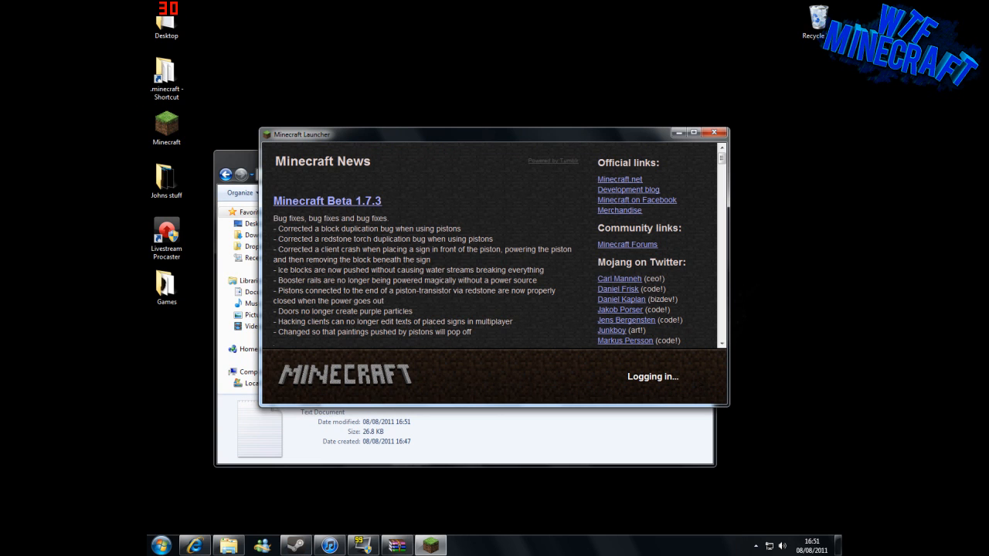
mouse_move(369, 201)
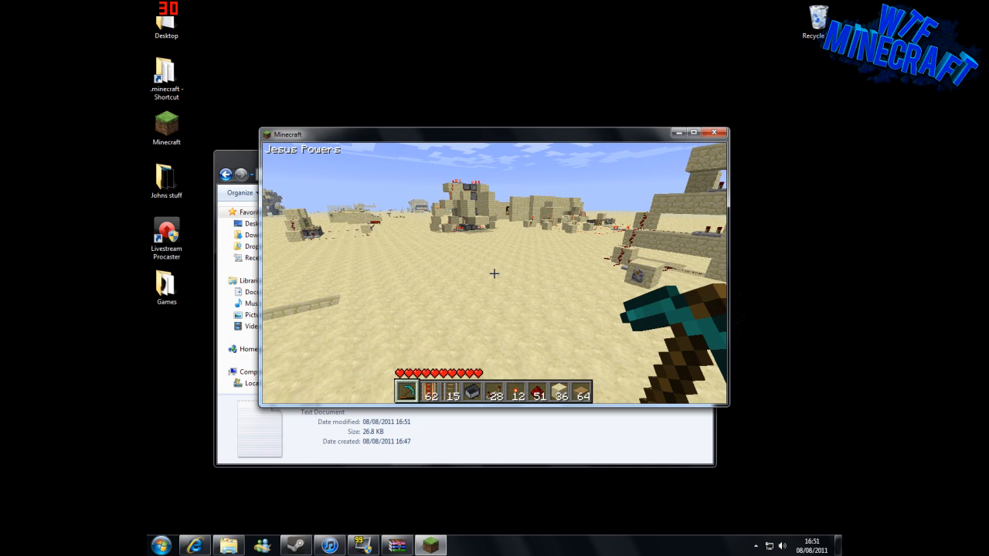
text(noclip)
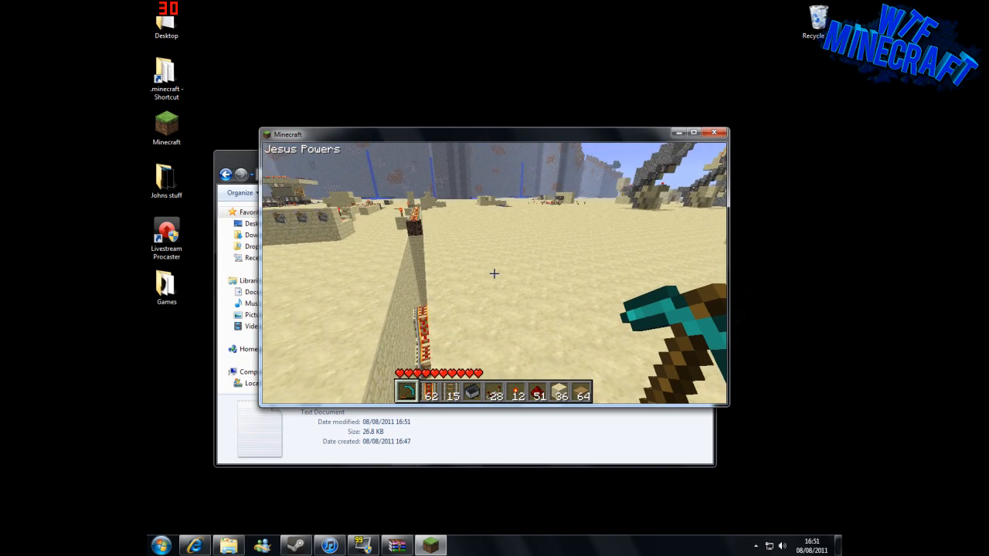
mouse_move(494, 273)
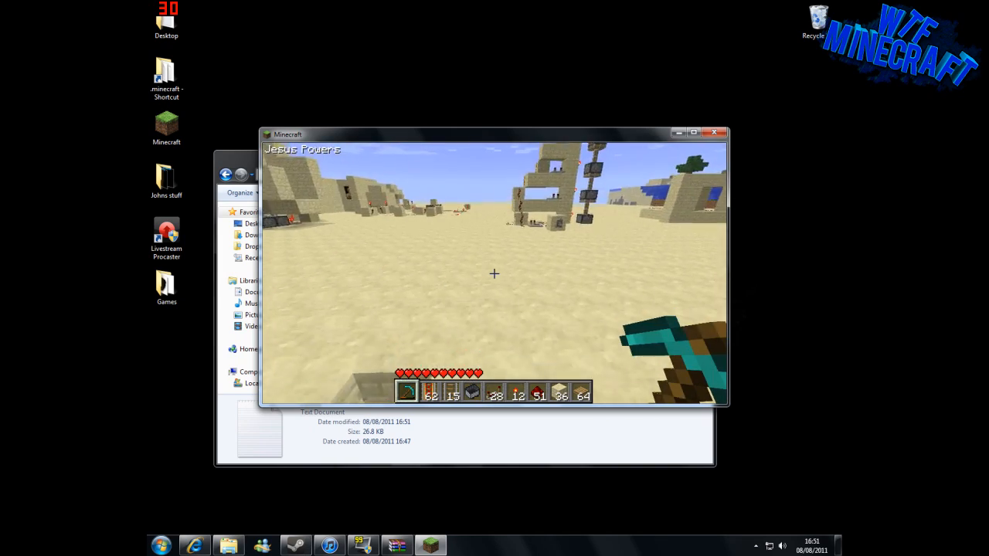